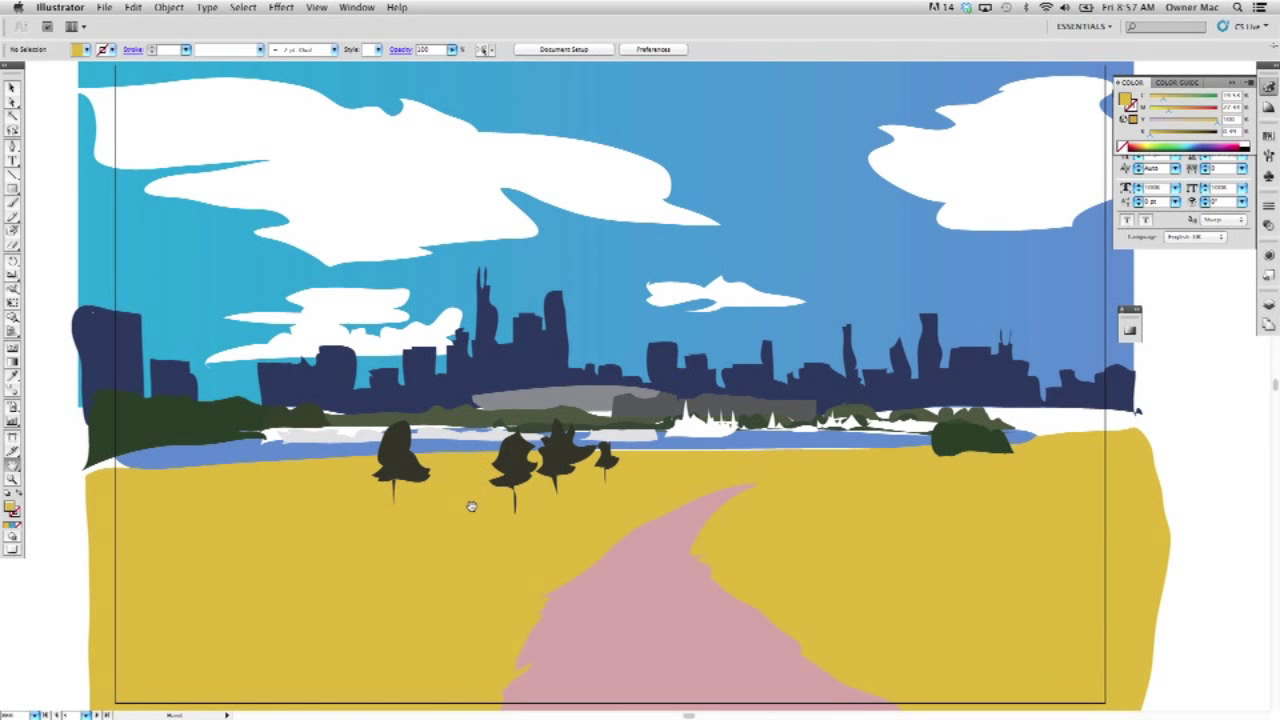
mouse_move(464, 523)
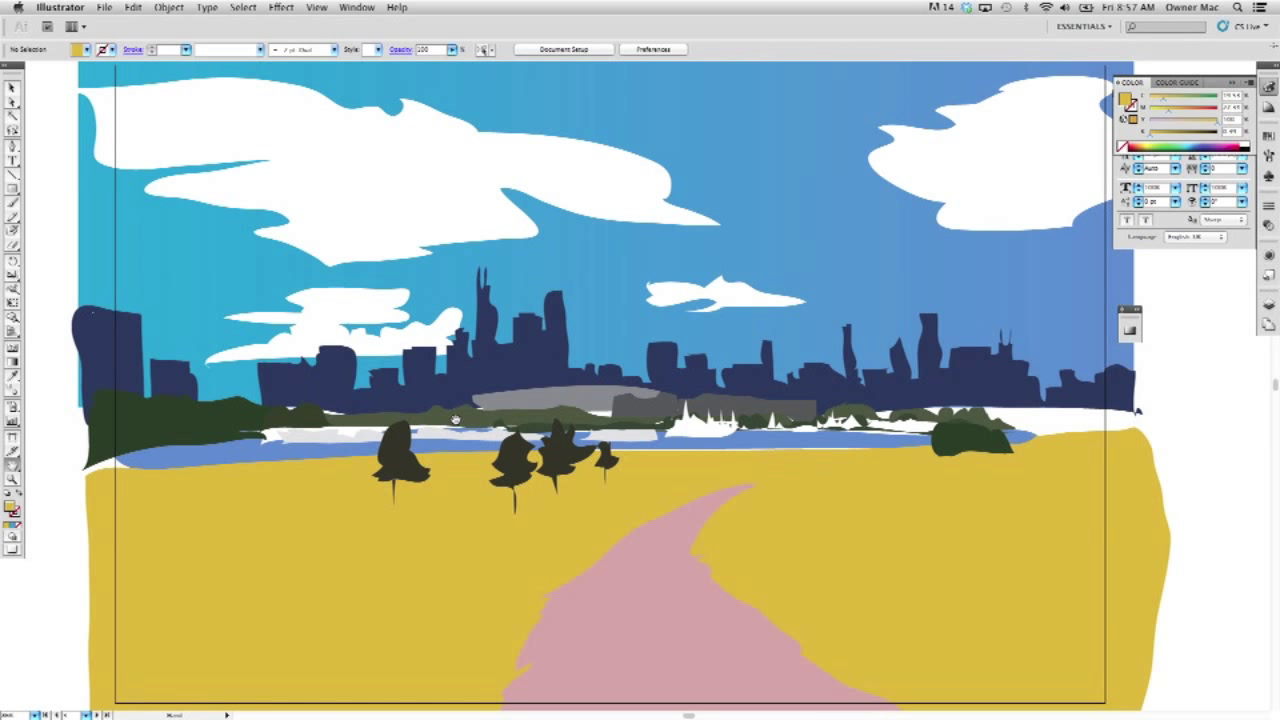
mouse_move(388, 438)
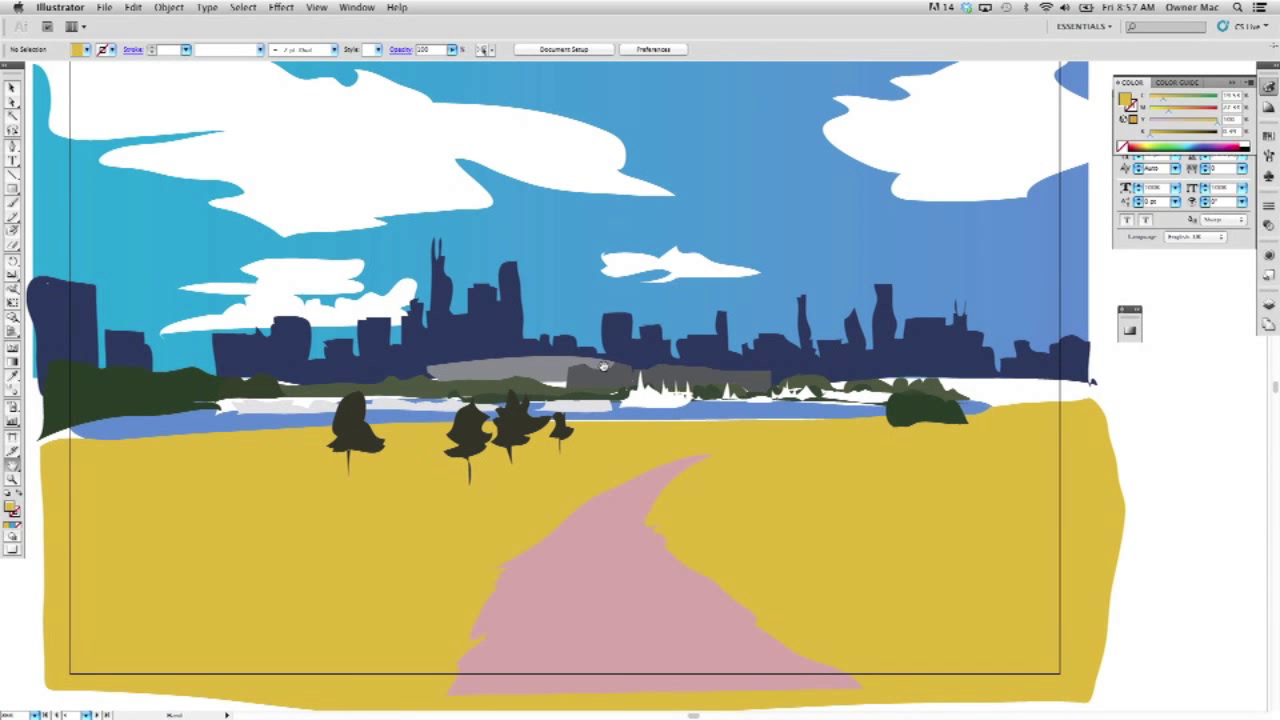
mouse_move(591, 325)
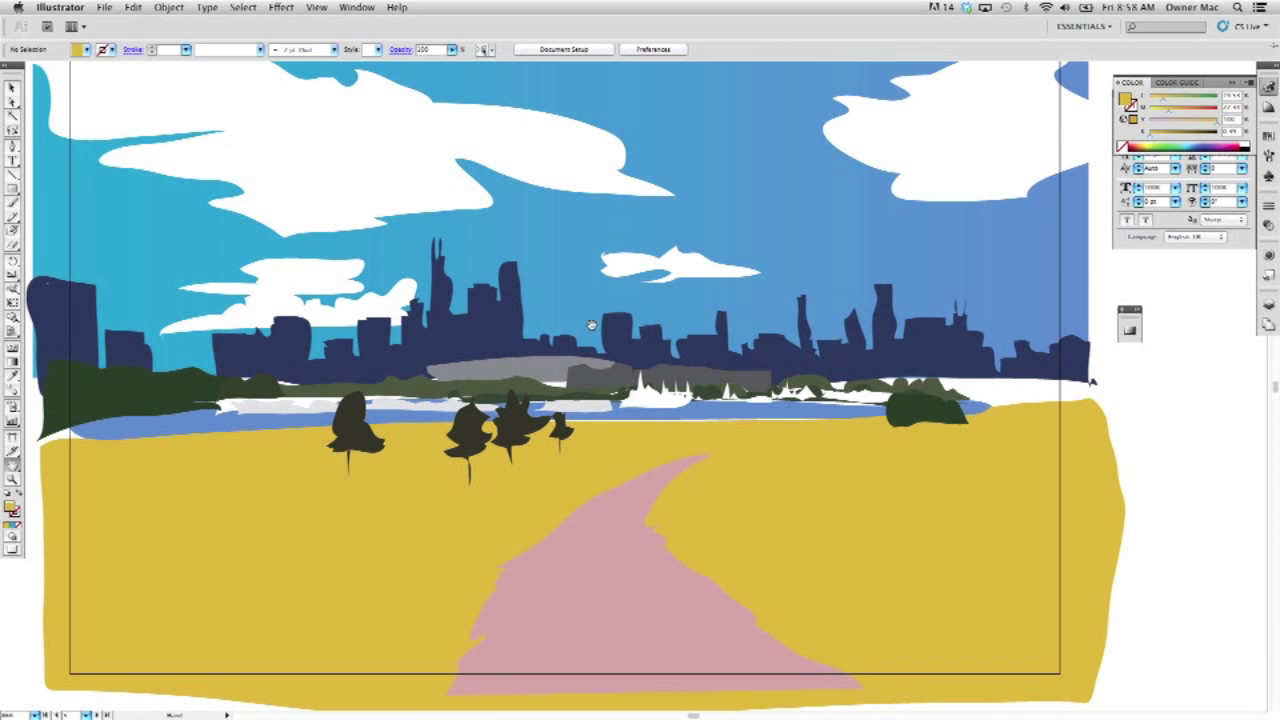
mouse_move(667, 390)
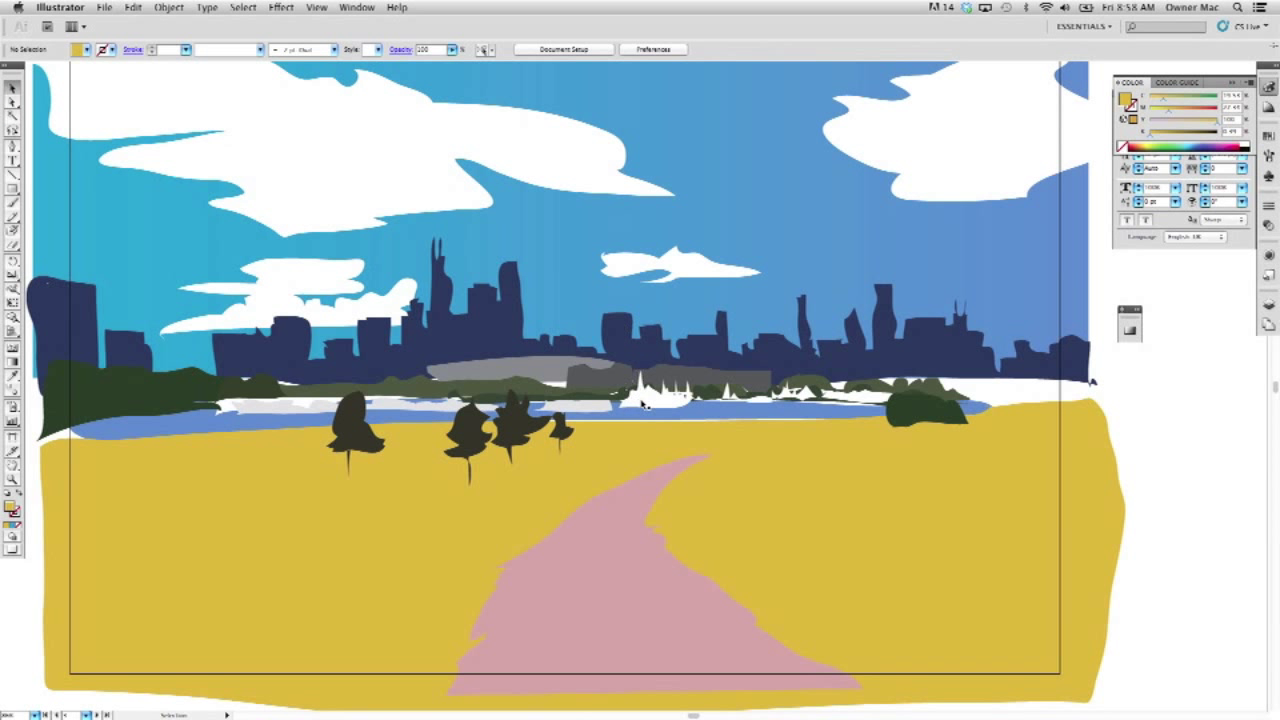
Inspect the landscape layers by selecting the yellow foreground field and the sky backdrop
left_click(670, 405)
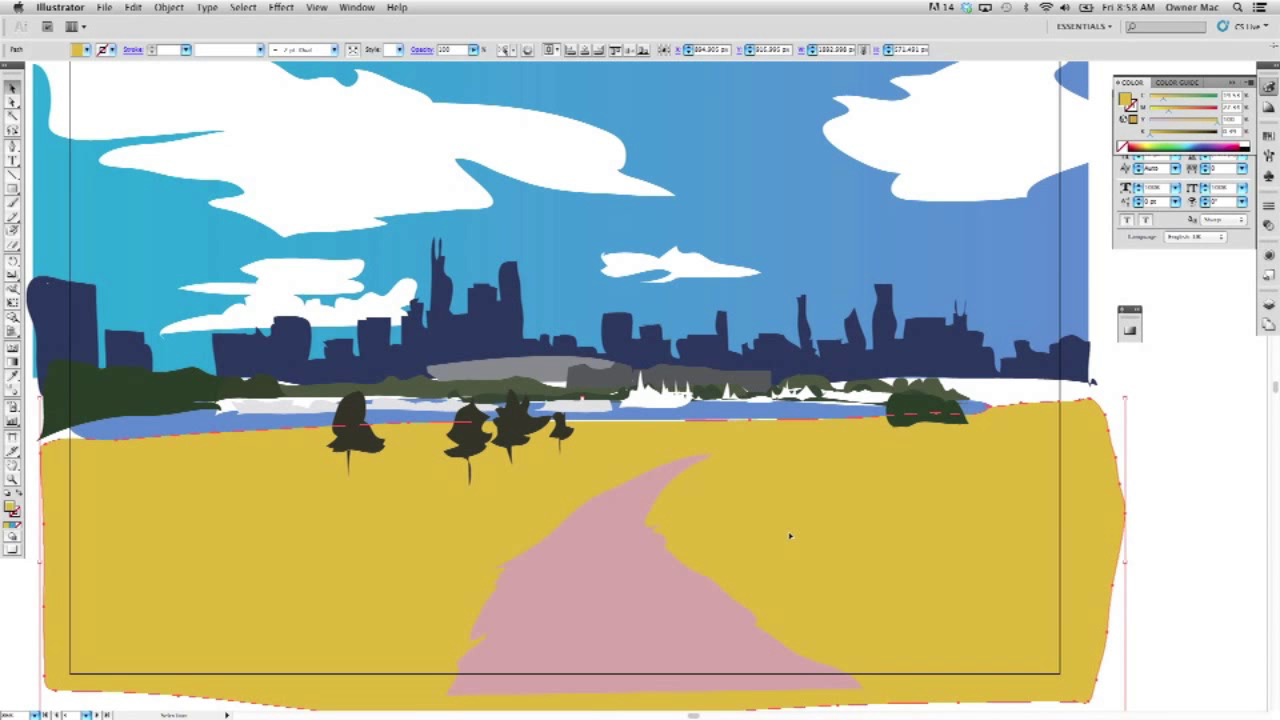
mouse_move(458, 418)
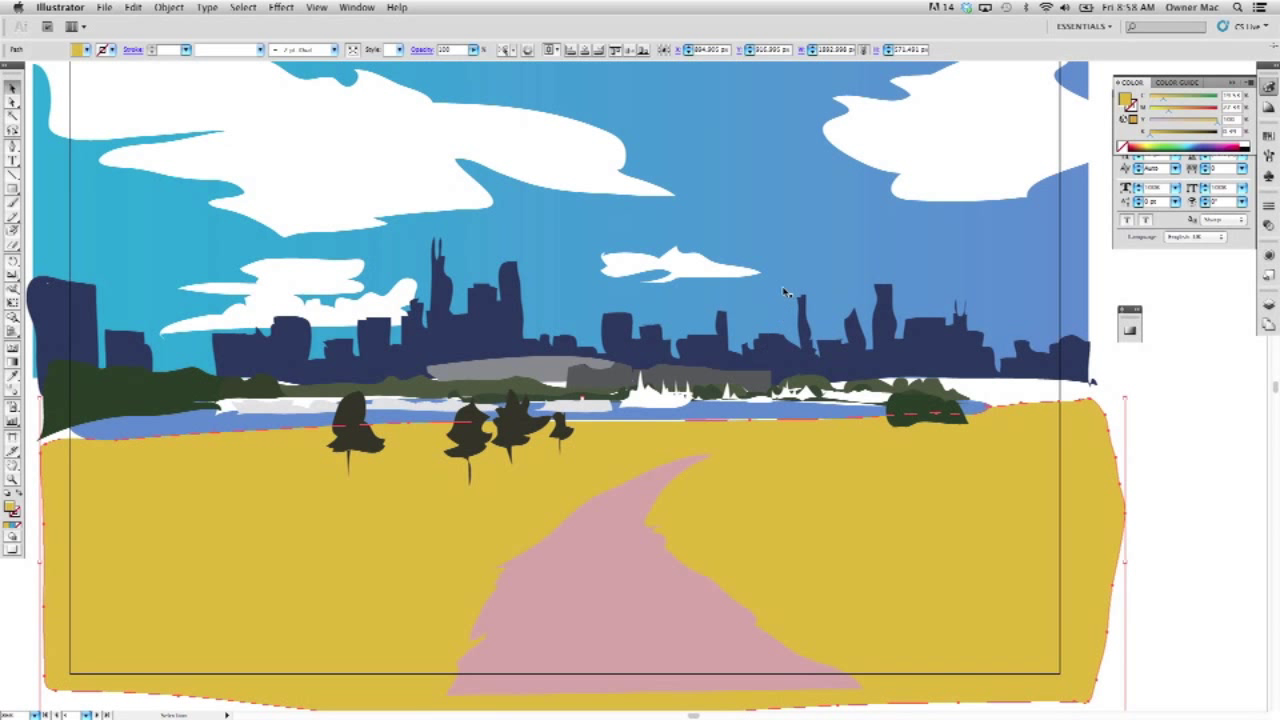
mouse_move(368, 440)
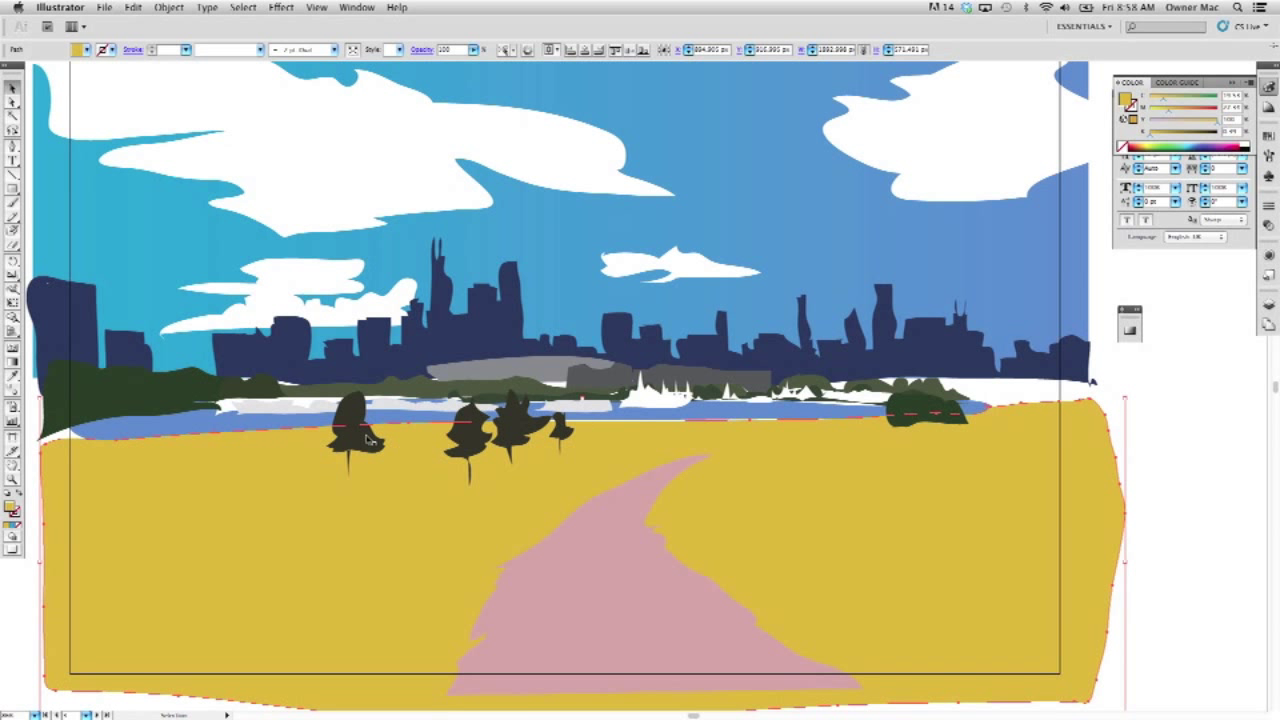
left_click(470, 440)
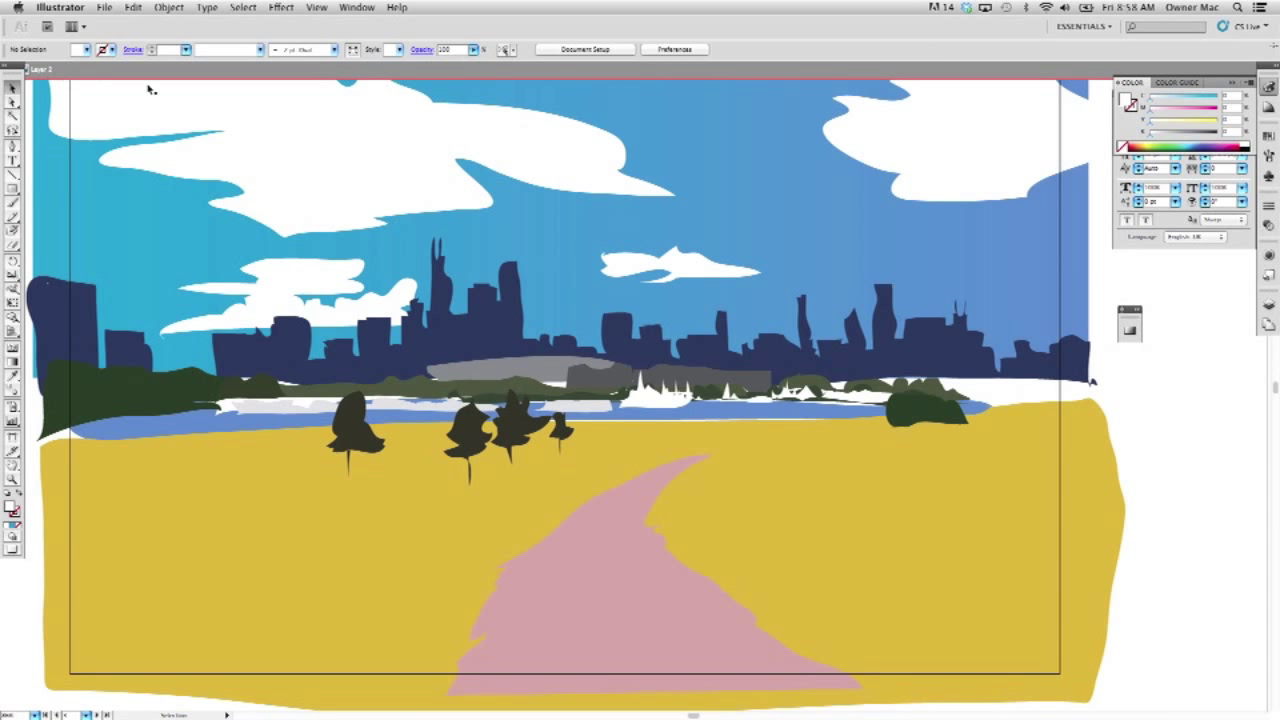
mouse_move(560, 380)
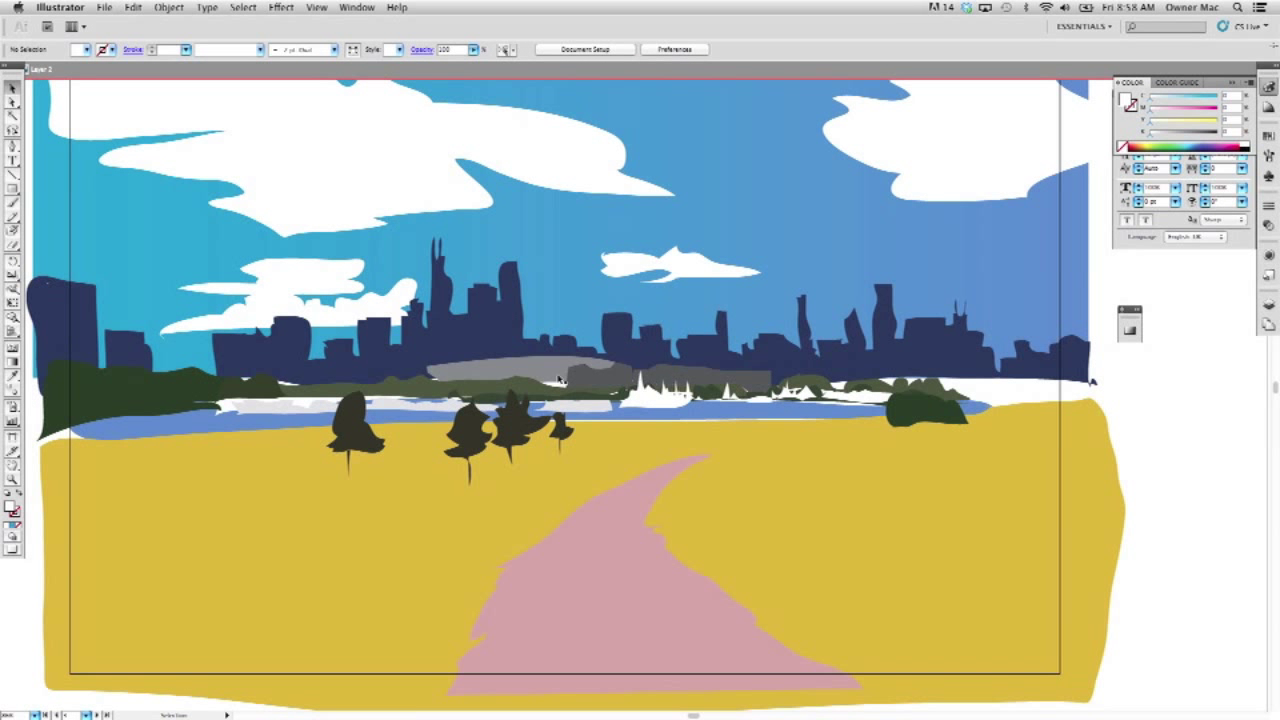
left_click(555, 378)
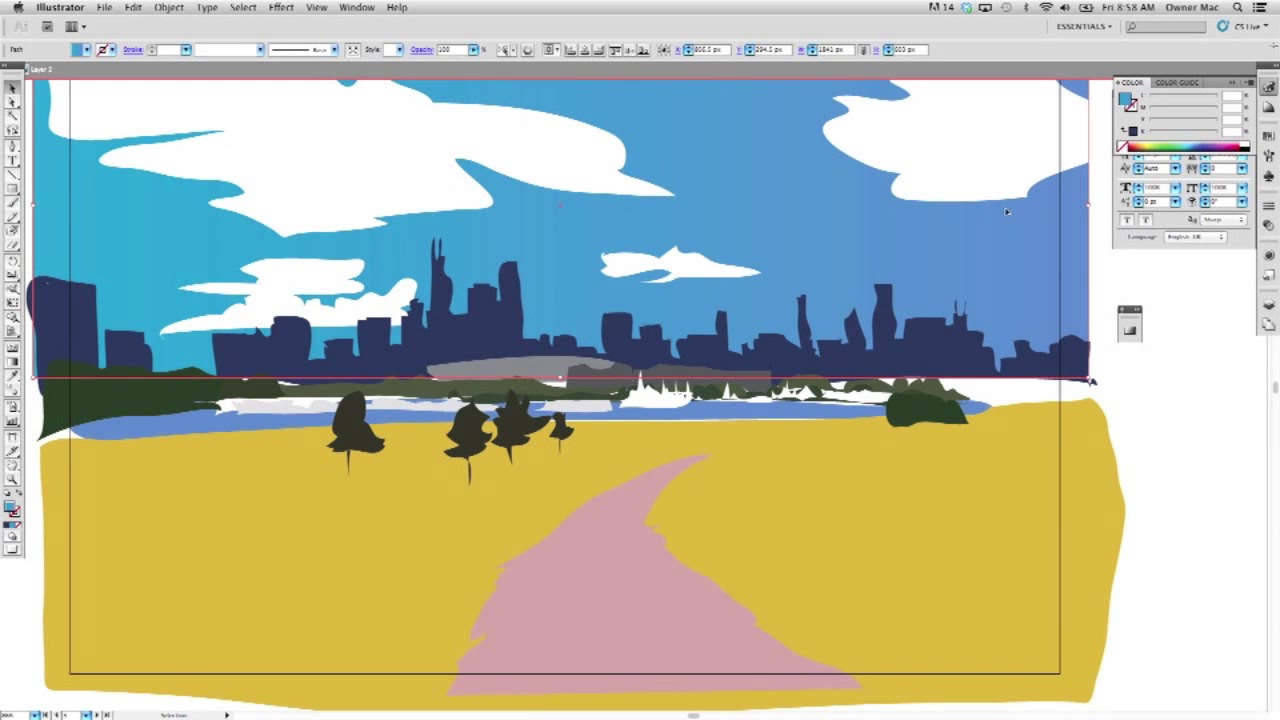
mouse_move(977, 213)
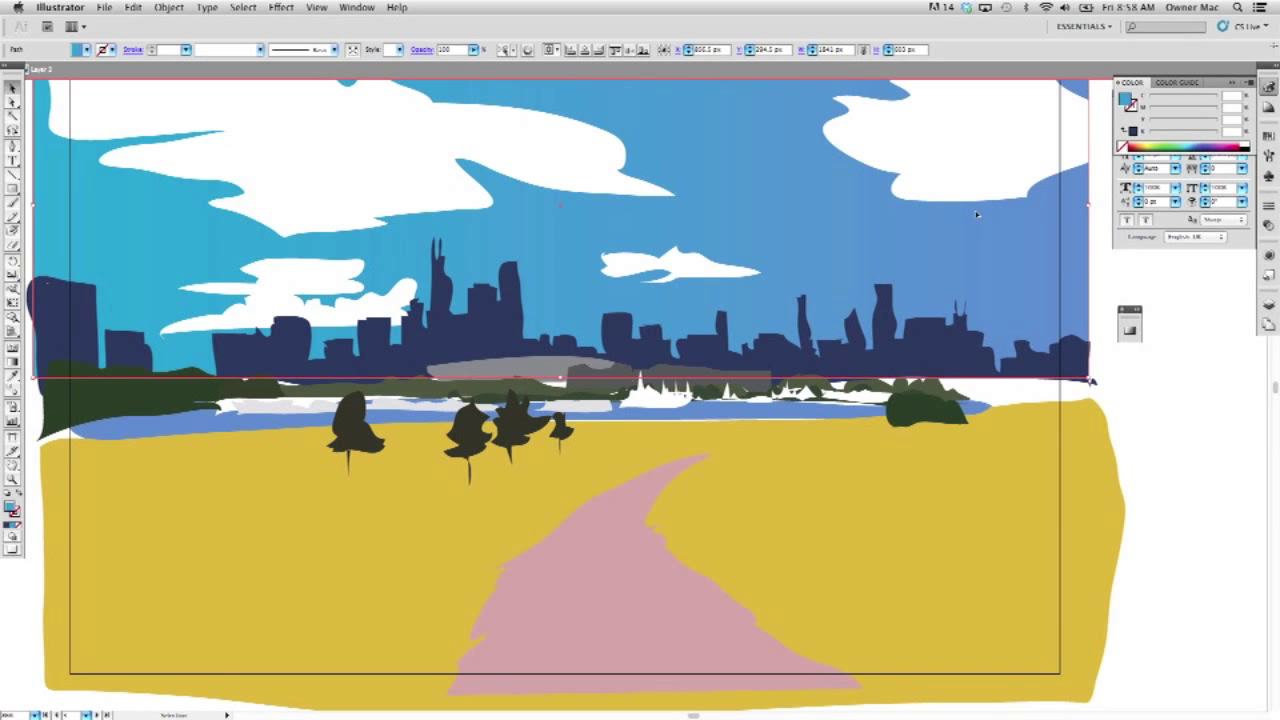
mouse_move(161, 316)
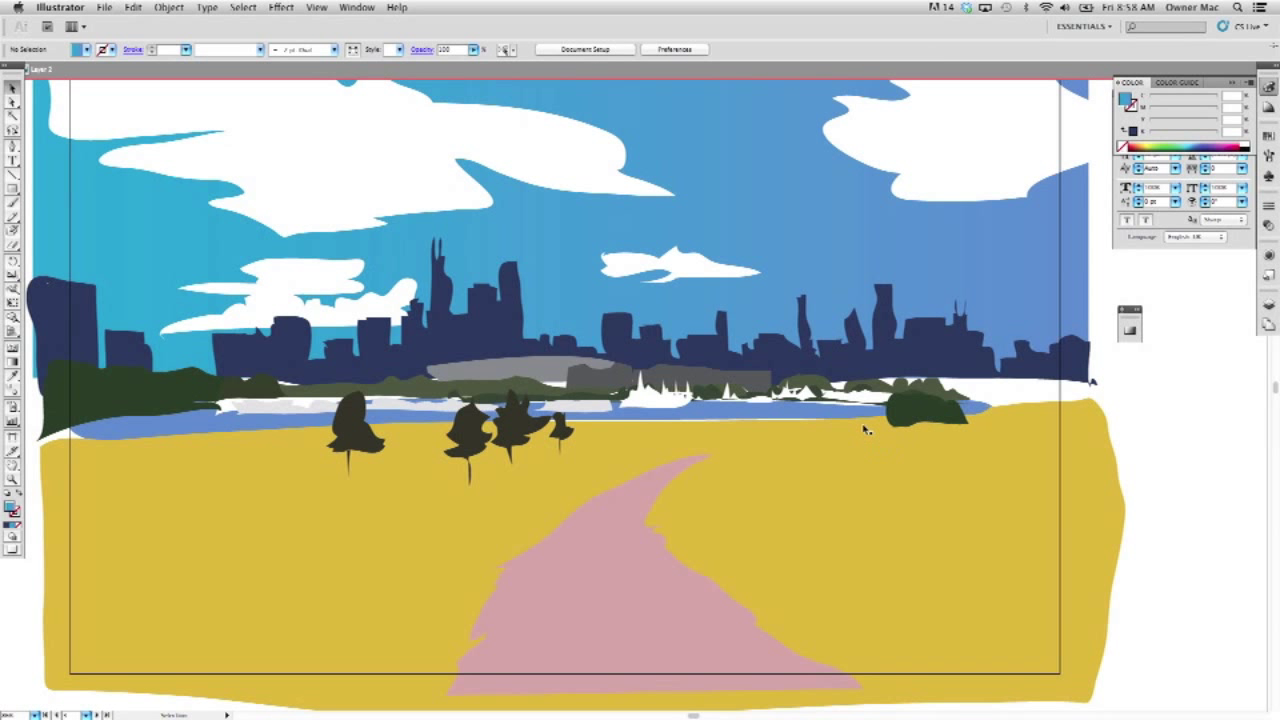
mouse_move(960, 380)
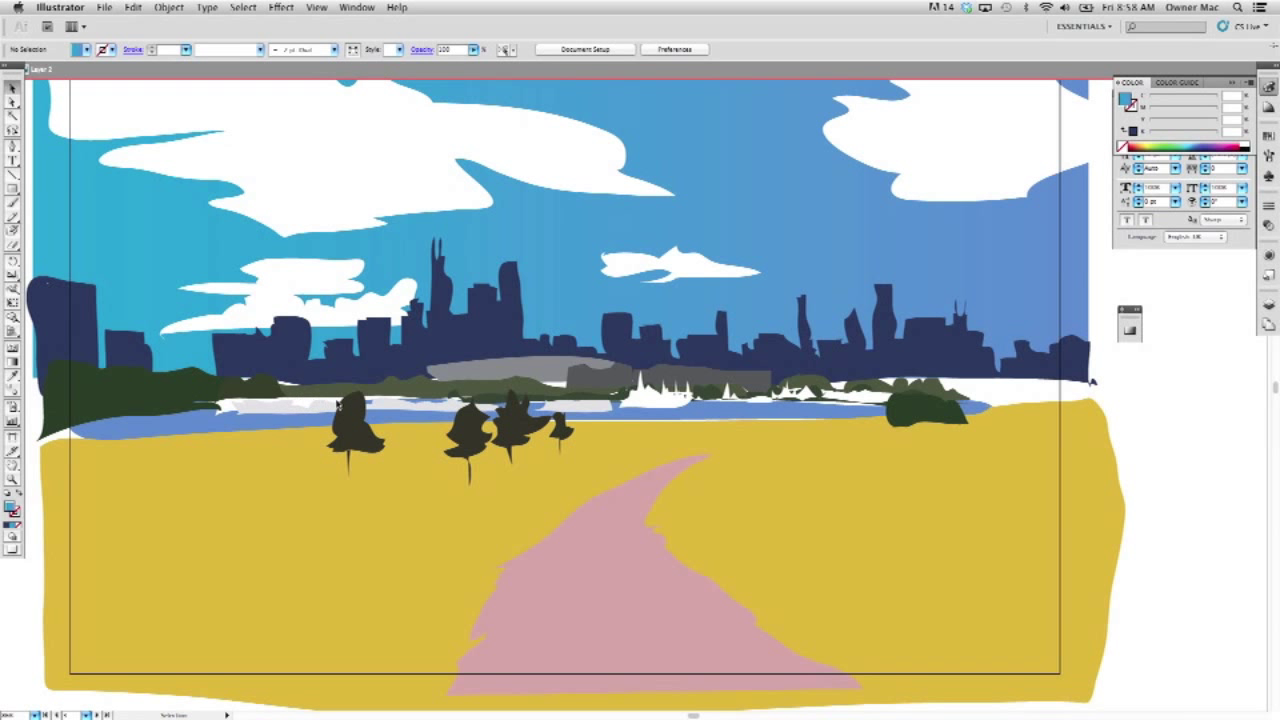
left_click(343, 560)
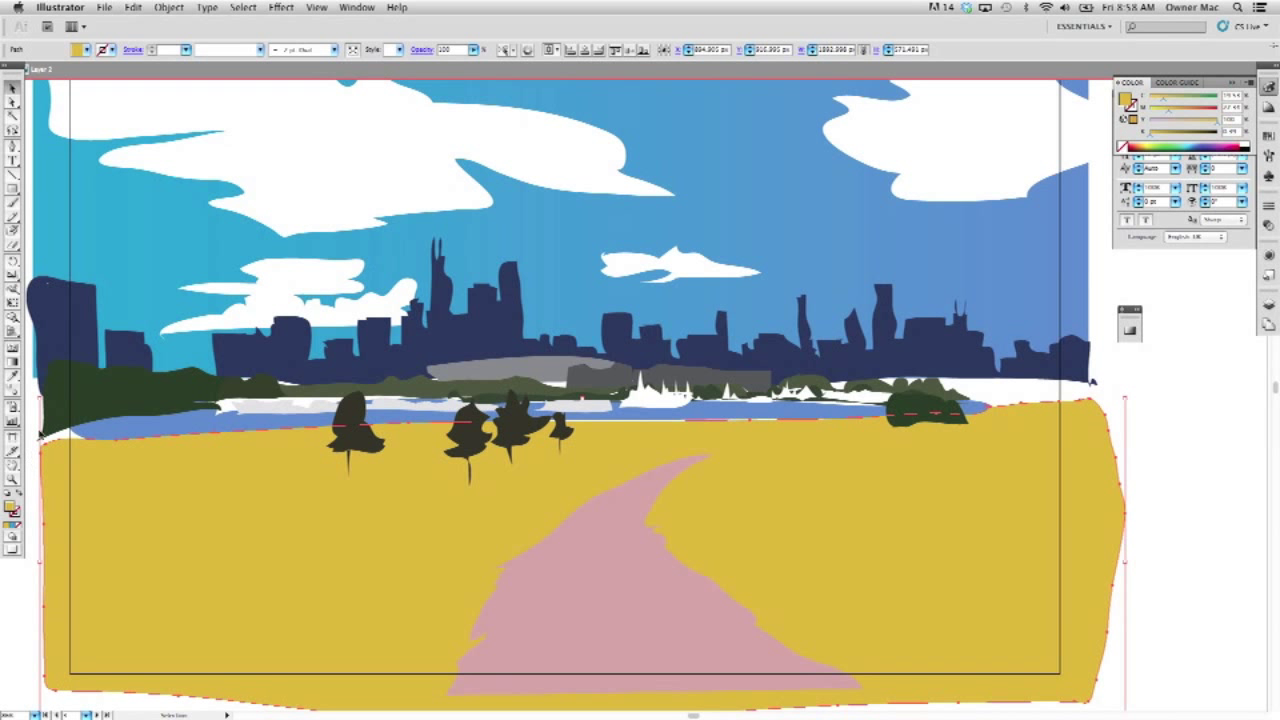
mouse_move(425, 255)
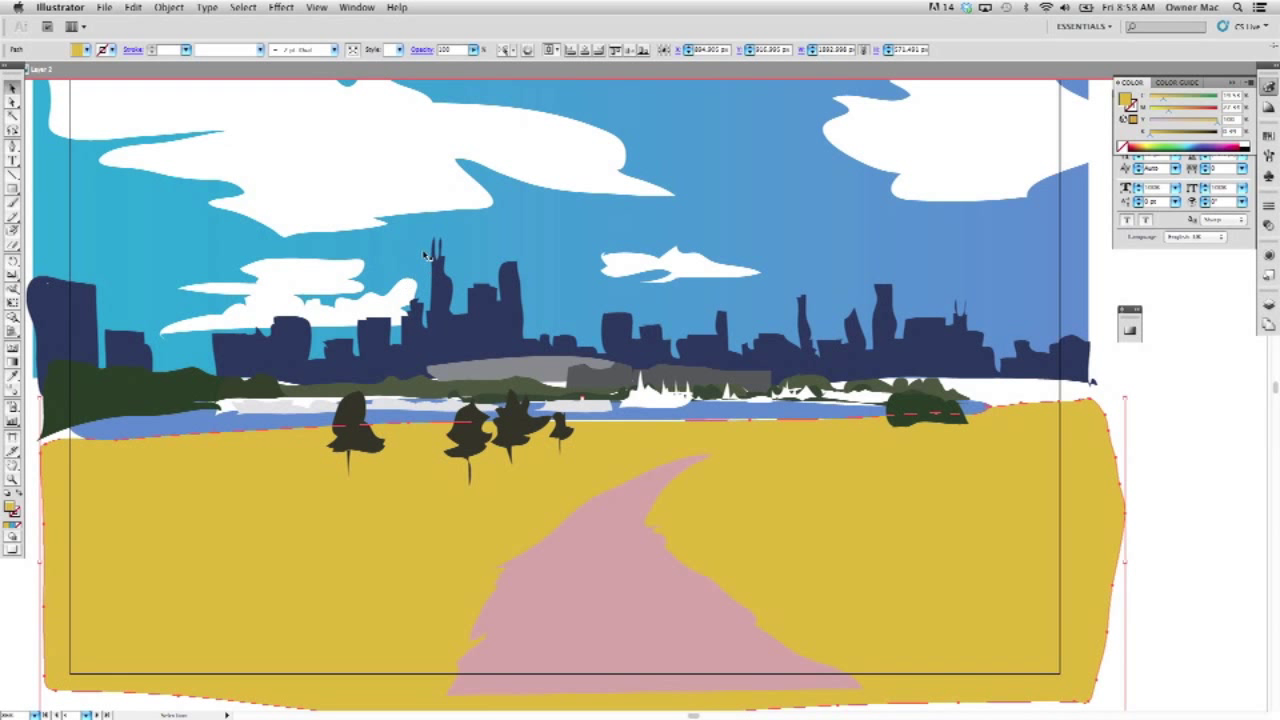
mouse_move(52, 362)
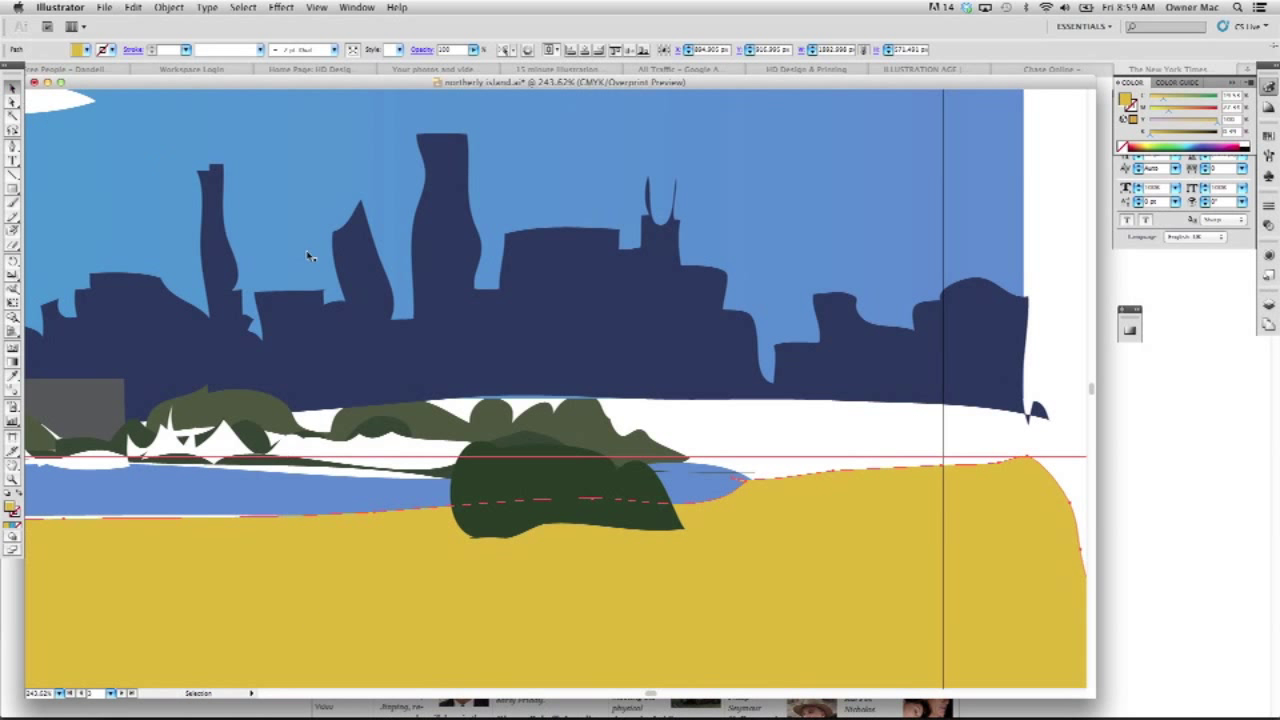
Pick the green tree cluster and shrub, then zoom into the right-side shoreline trees
left_click(440, 418)
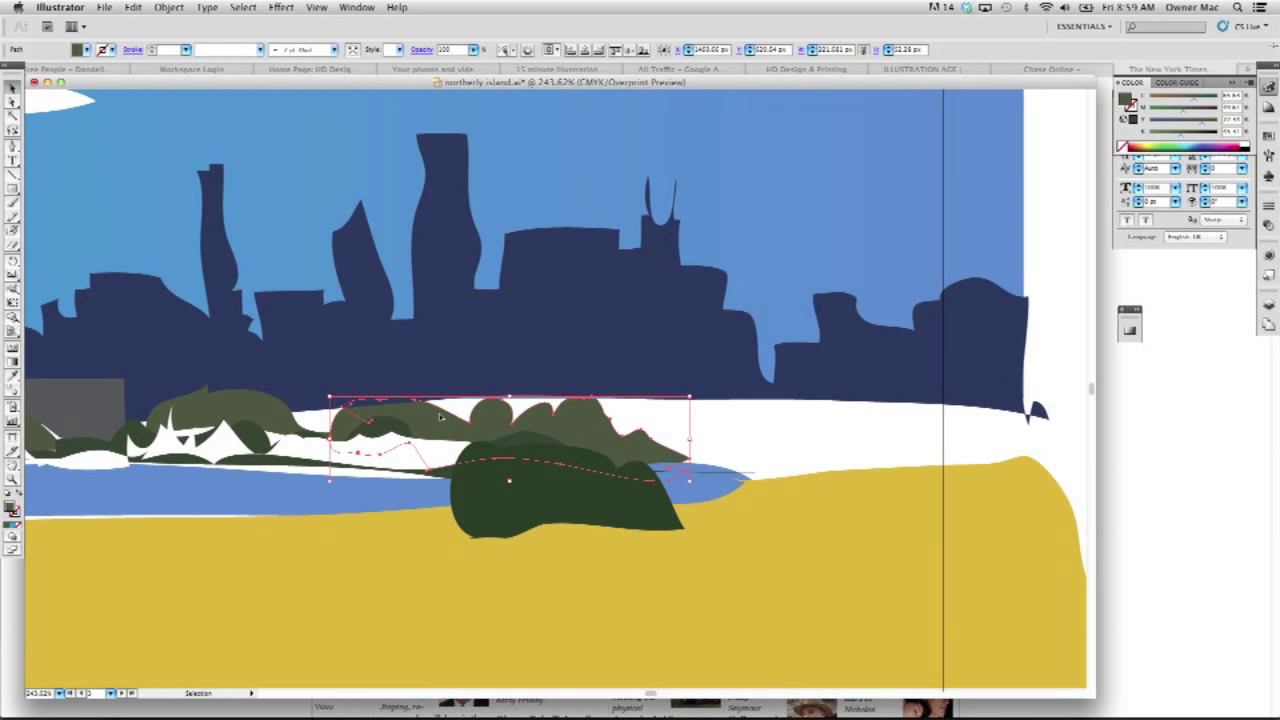
left_click(13, 100)
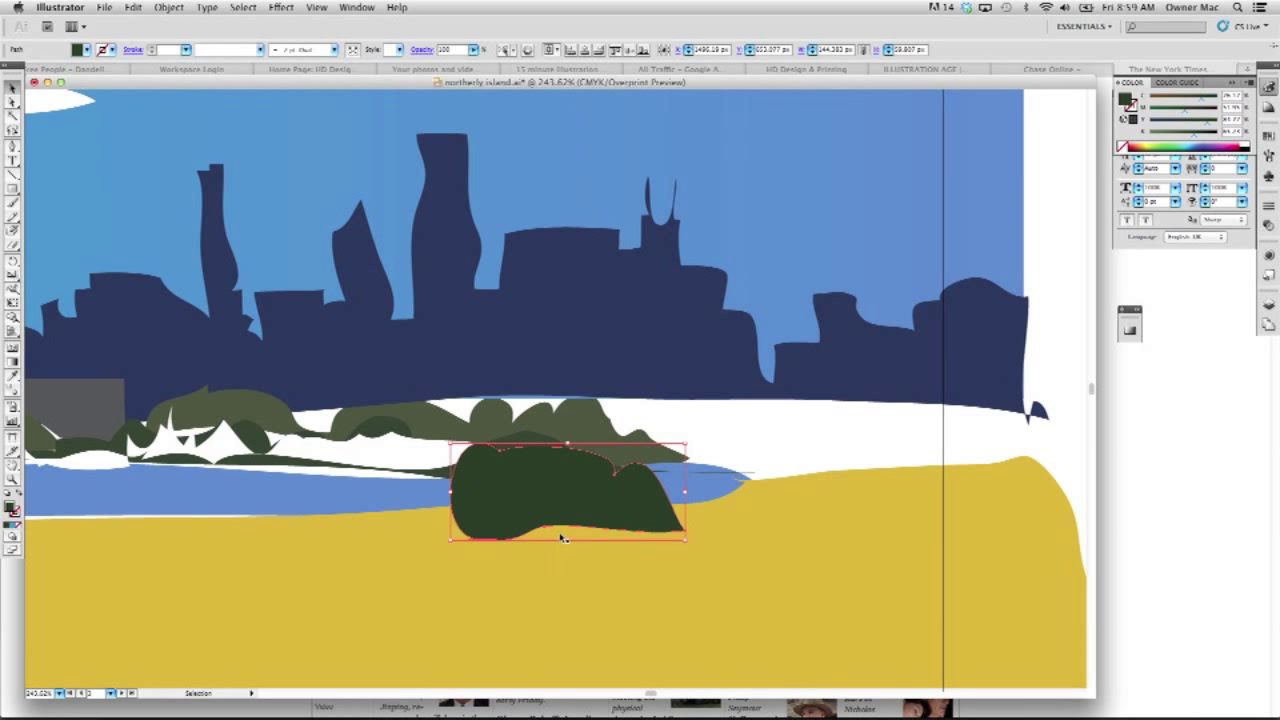
mouse_move(430, 420)
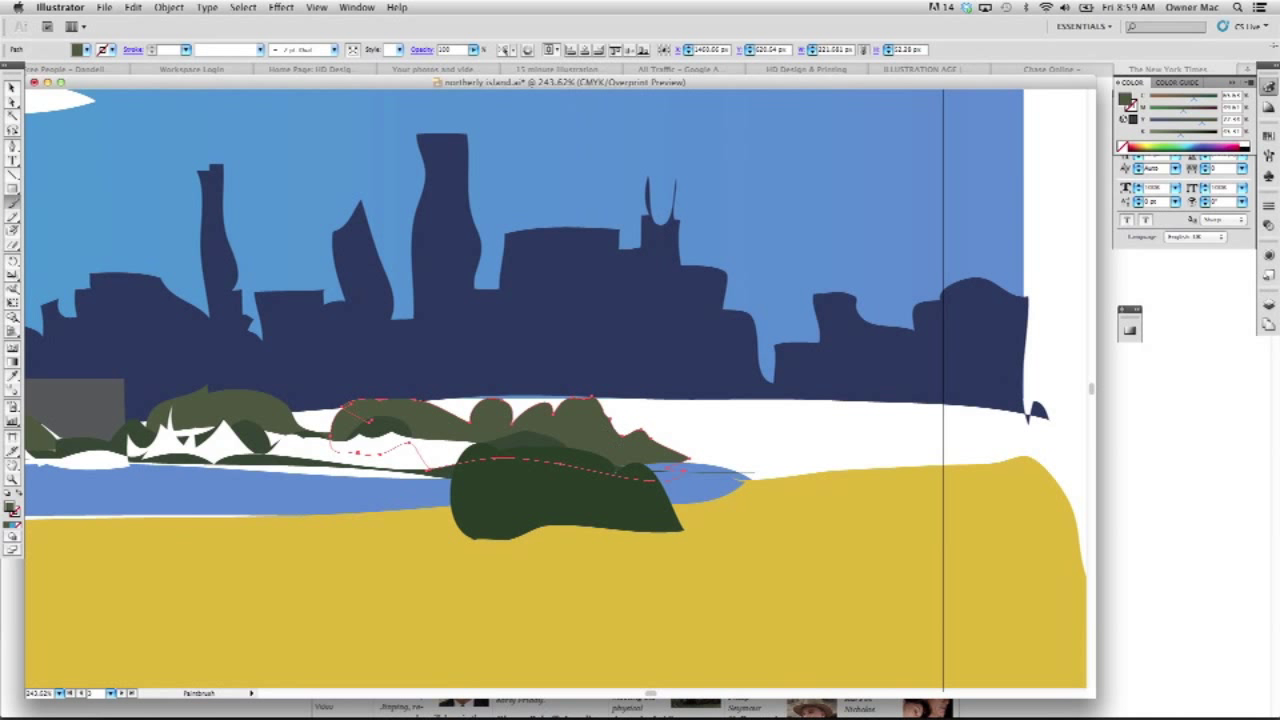
left_click_drag(620, 405, 960, 398)
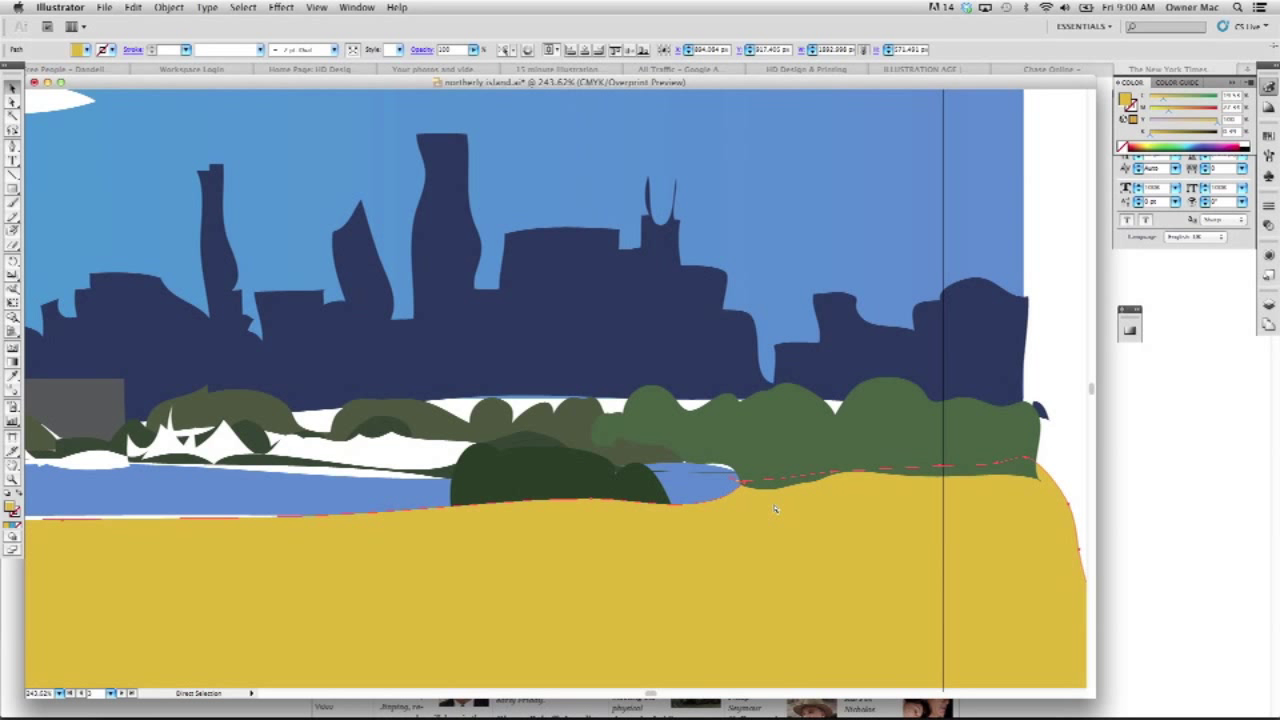
mouse_move(753, 521)
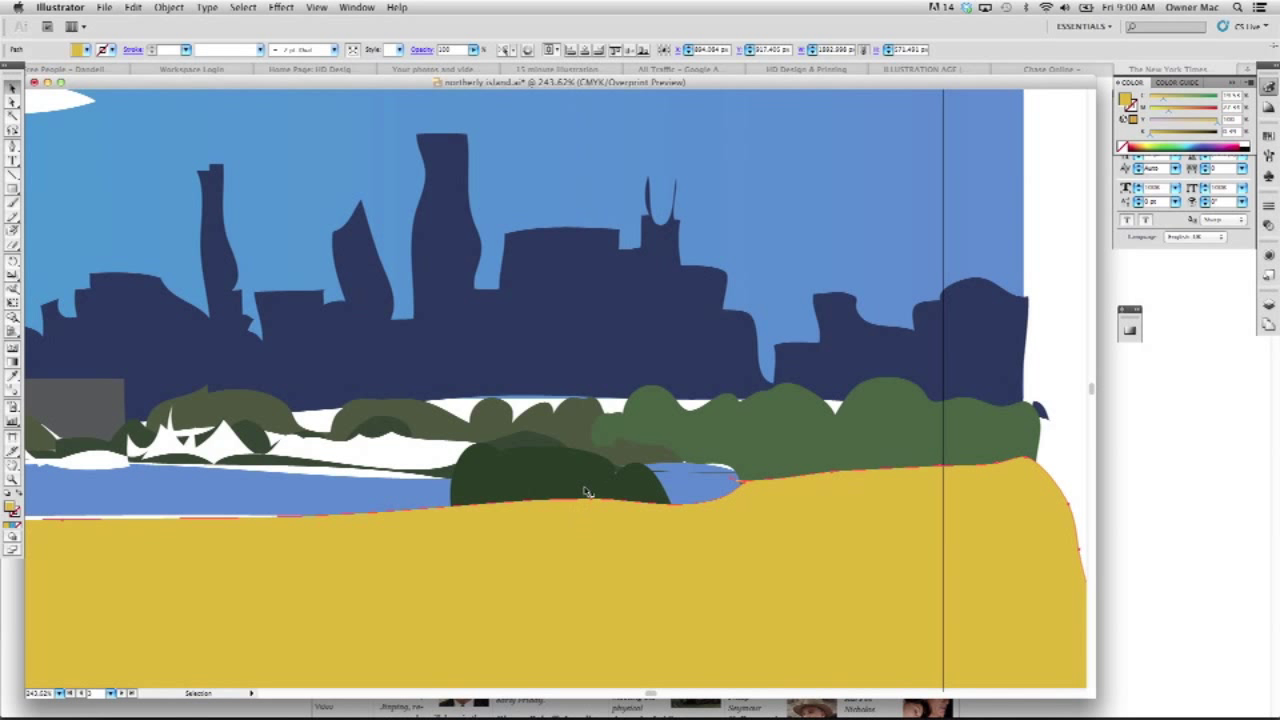
Select the dark green bush and use Object > Arrange > Bring to Front
left_click(565, 490)
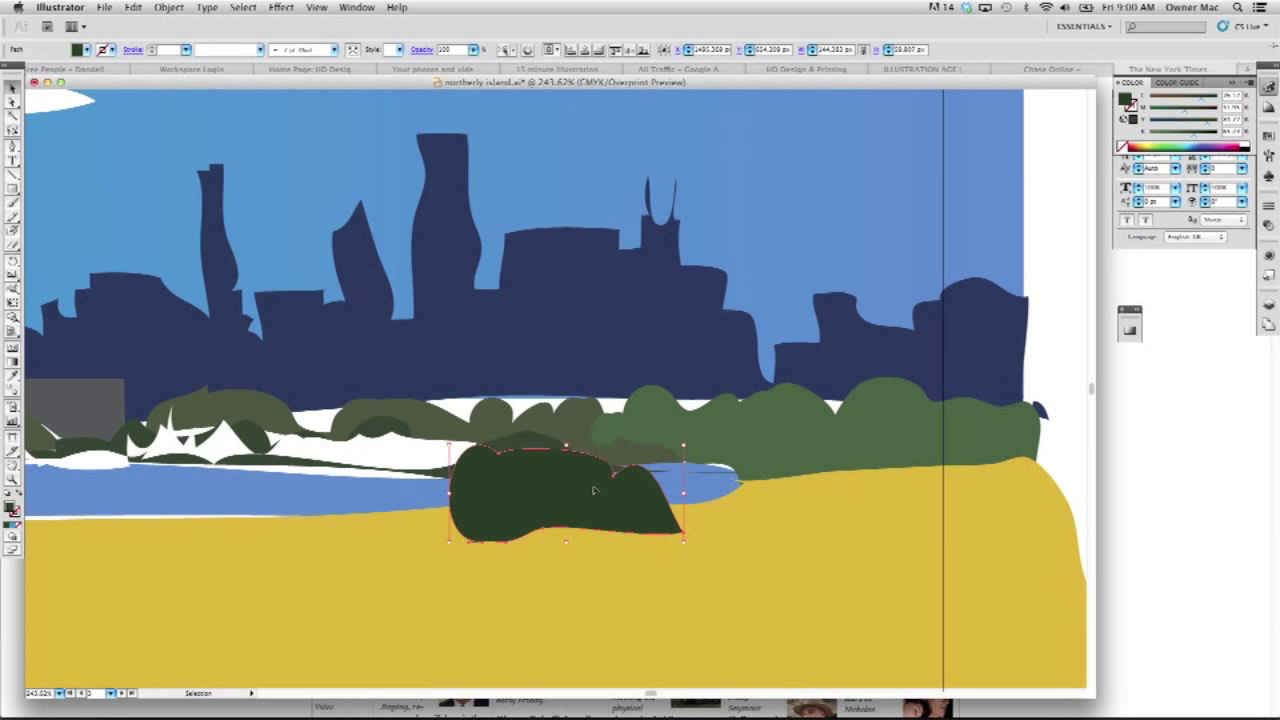
left_click(316, 7)
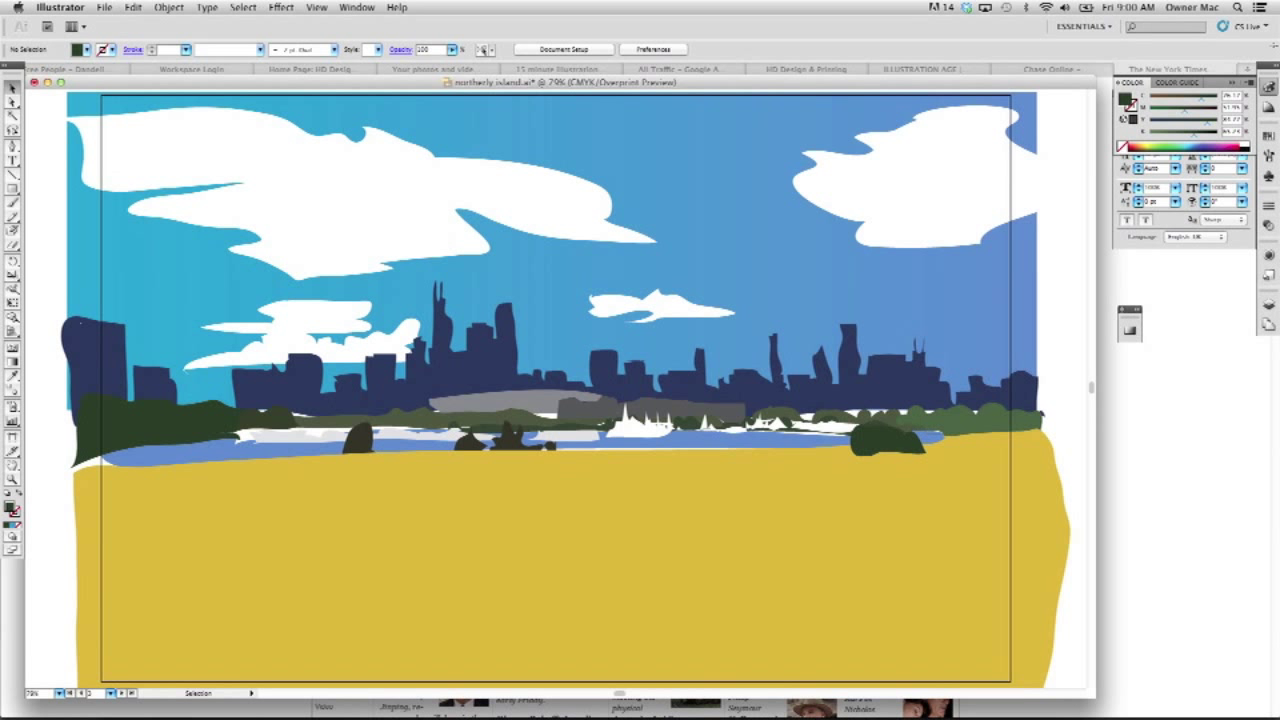
mouse_move(10, 207)
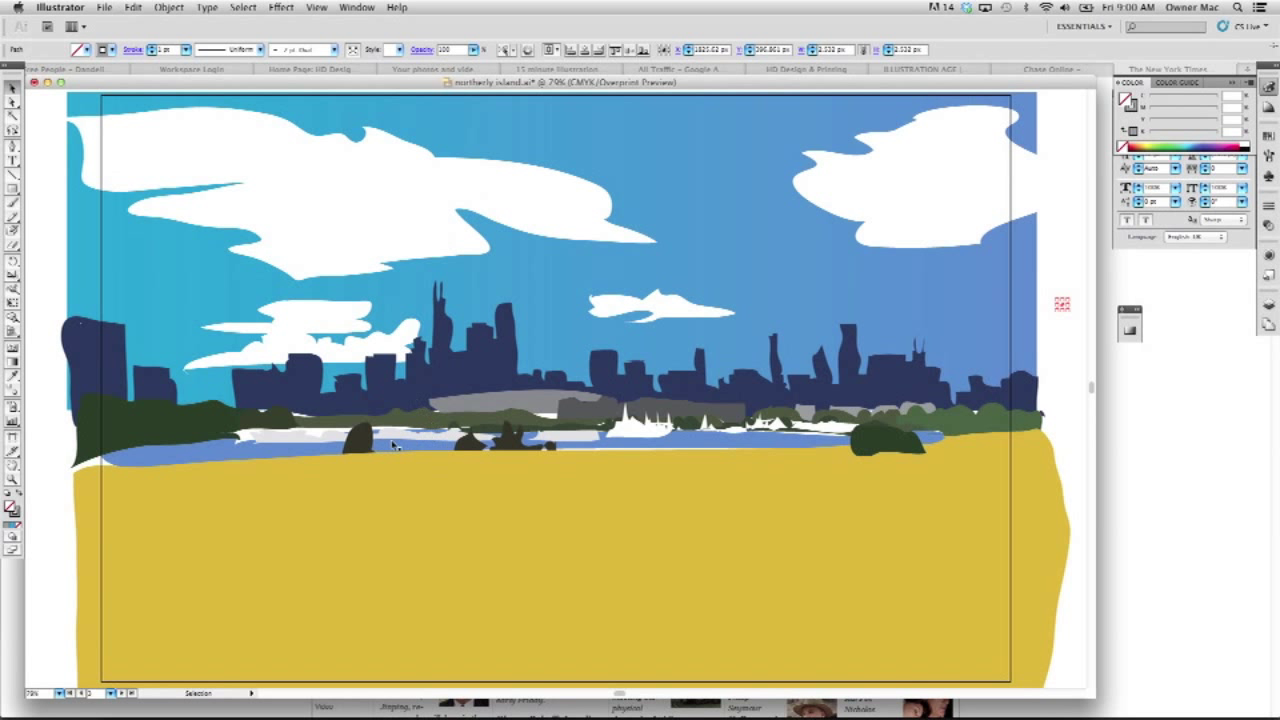
Check the mustard foreground shape, then select it again for recolouring
left_click(461, 514)
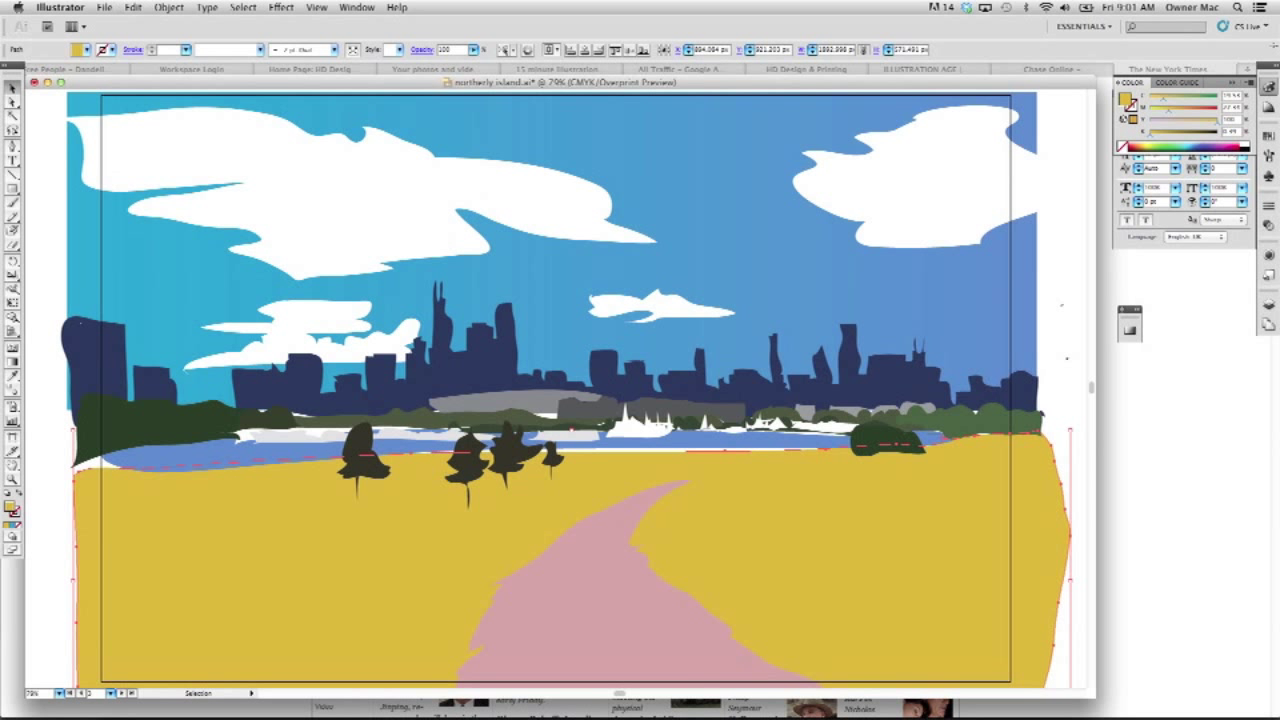
left_click(615, 553)
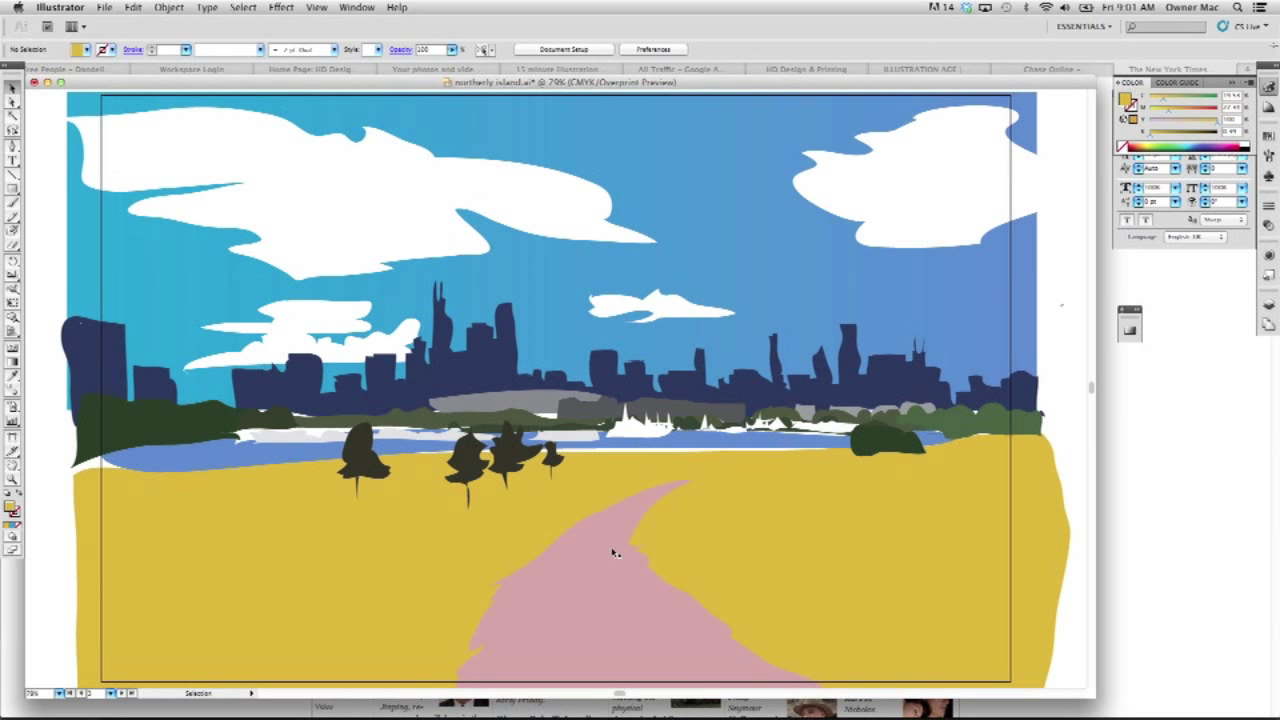
mouse_move(618, 519)
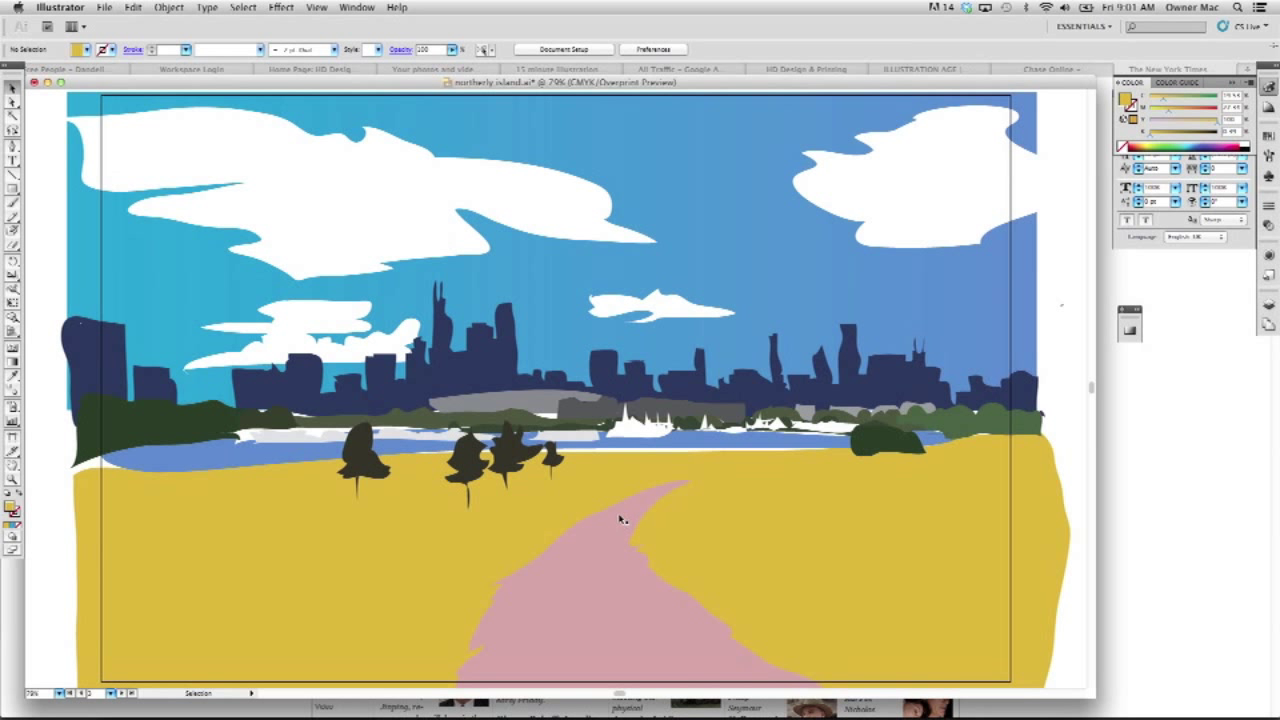
mouse_move(643, 487)
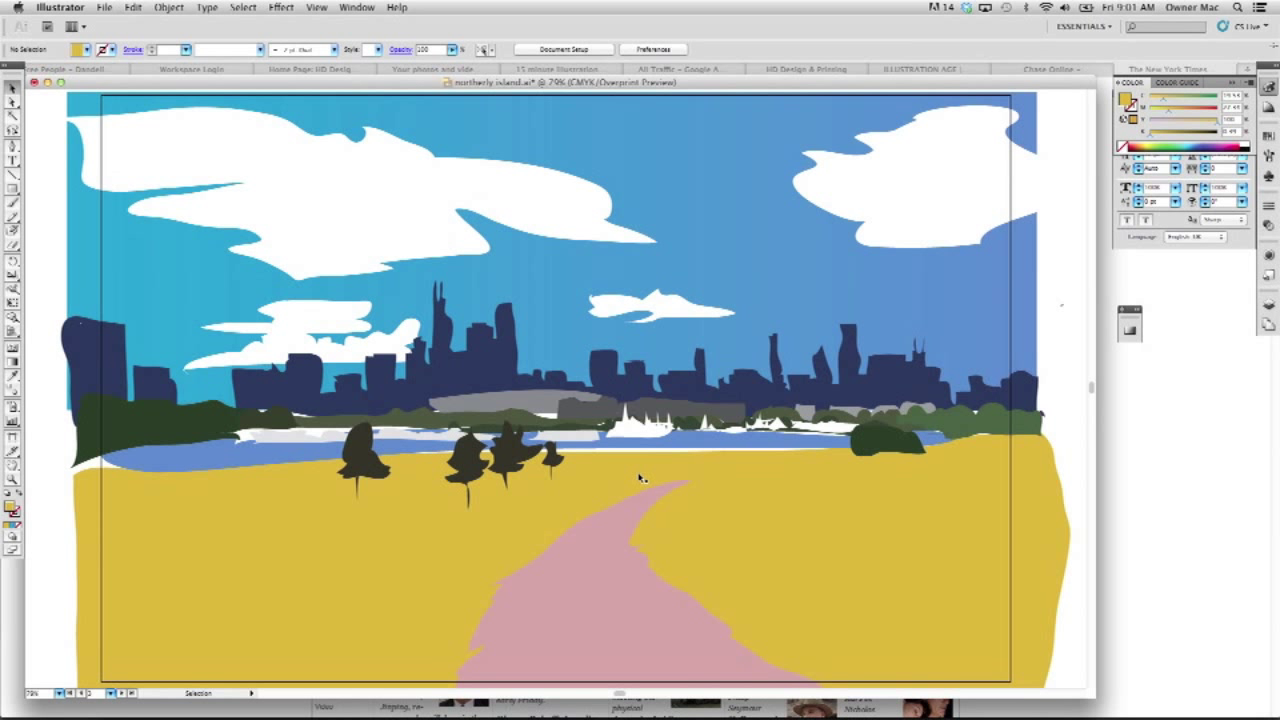
mouse_move(537, 330)
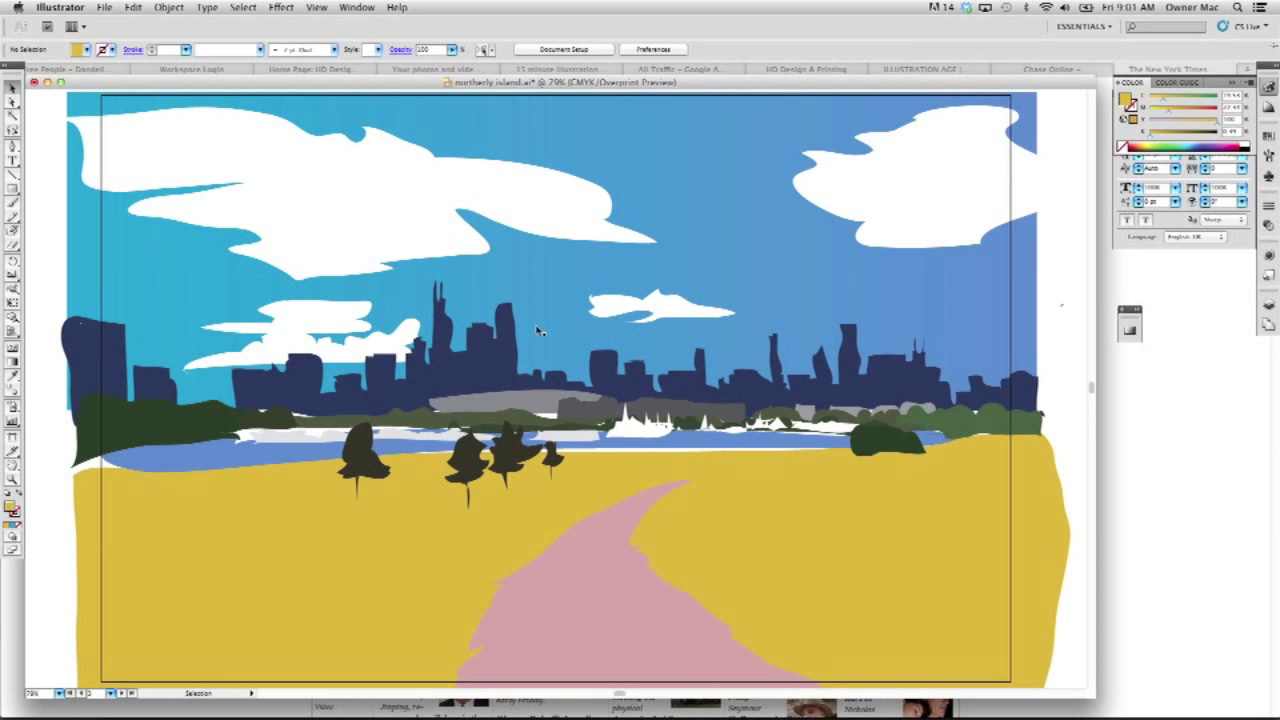
mouse_move(520, 307)
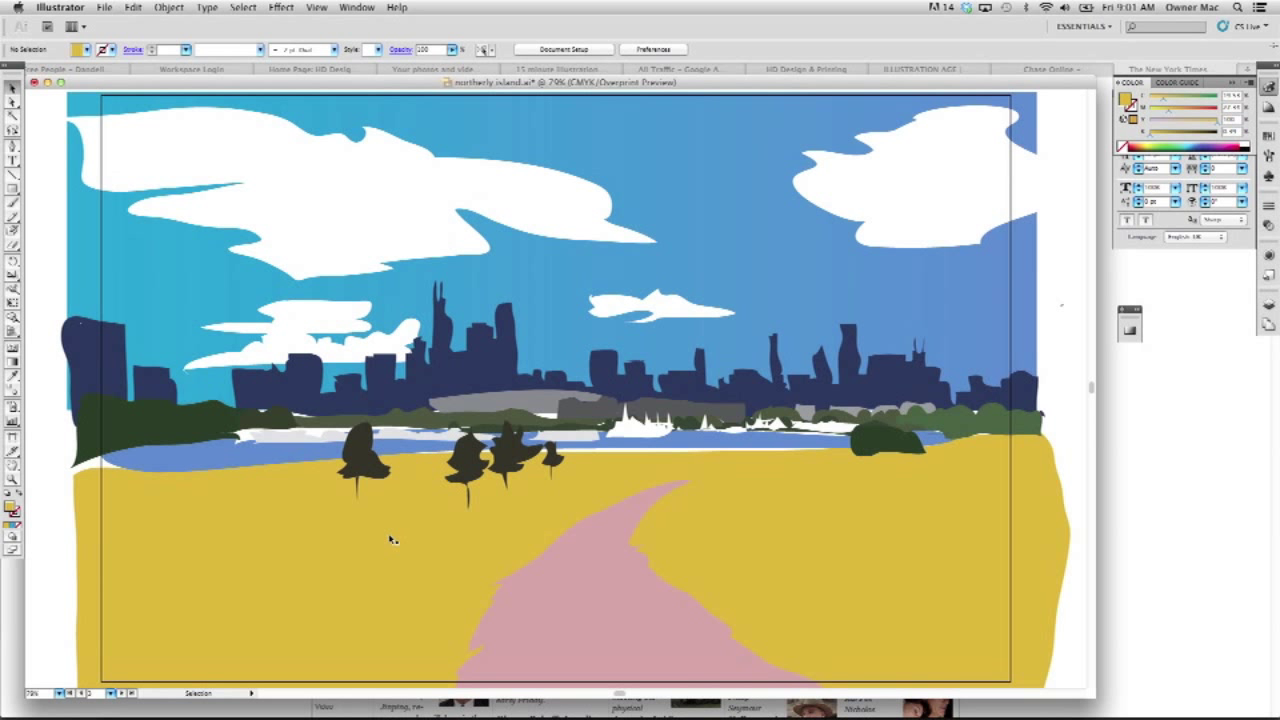
left_click(390, 540)
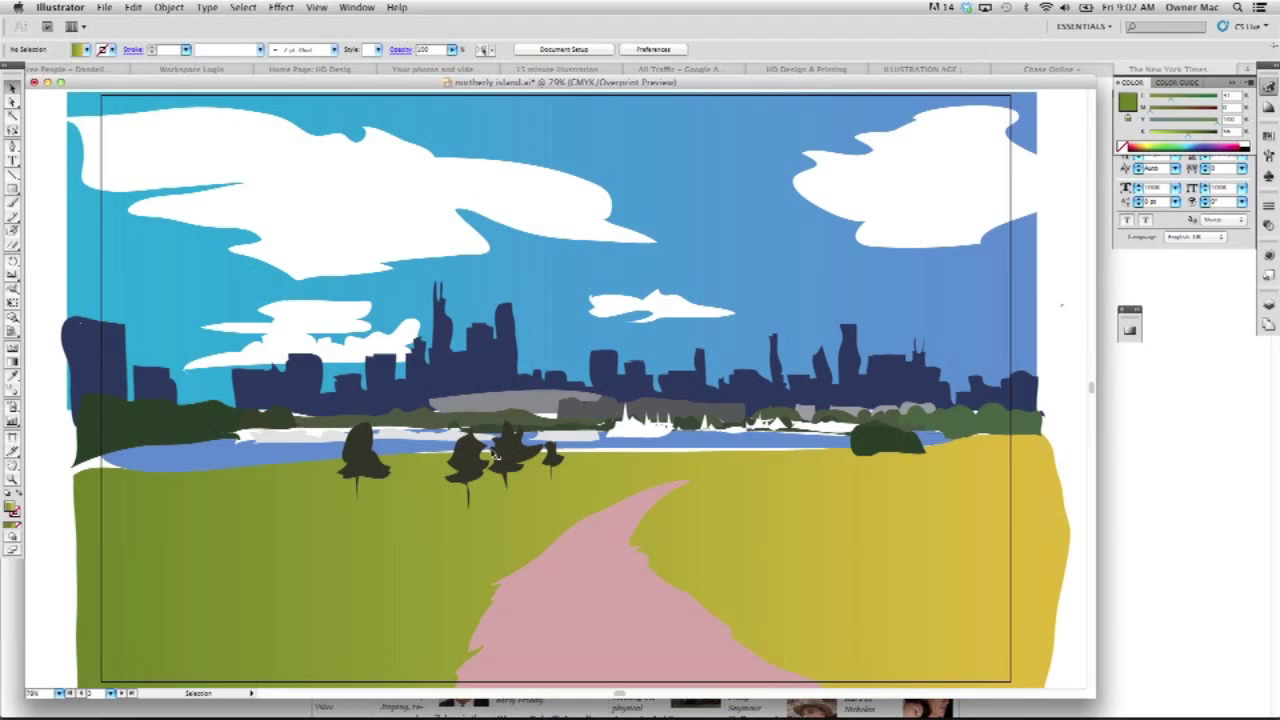
Select the middle background tree along the shoreline
left_click(465, 455)
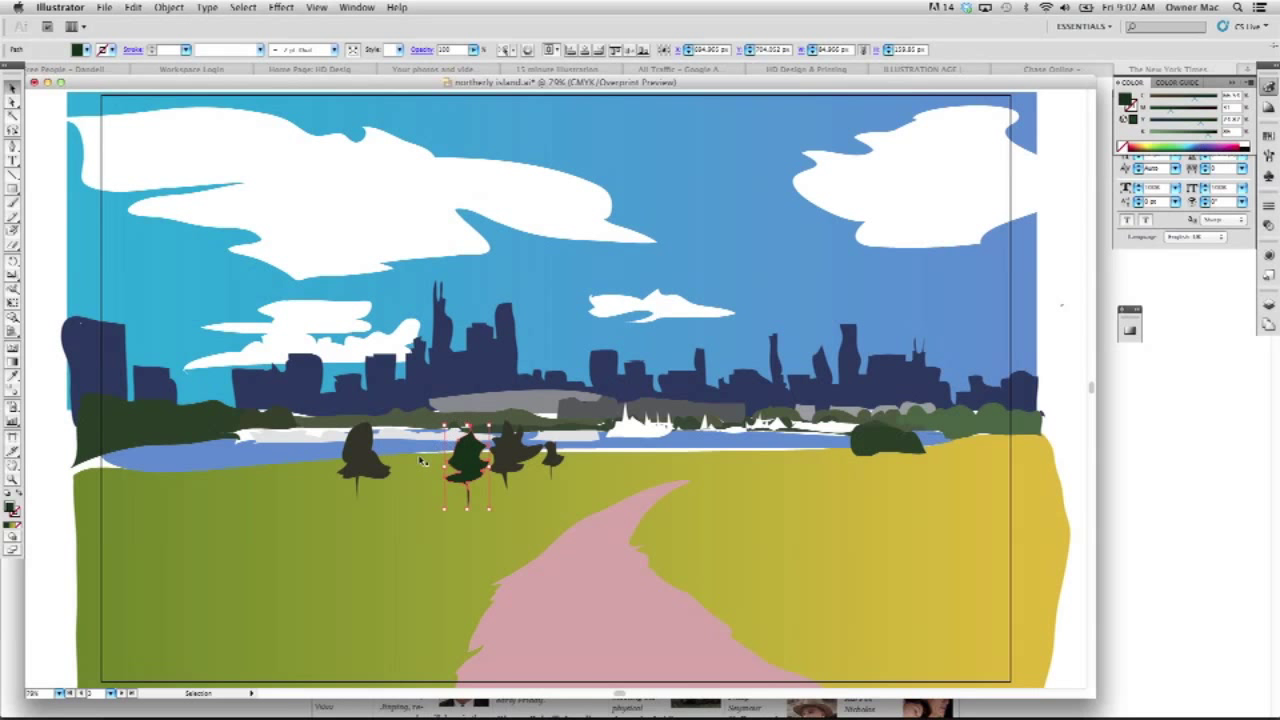
mouse_move(308, 363)
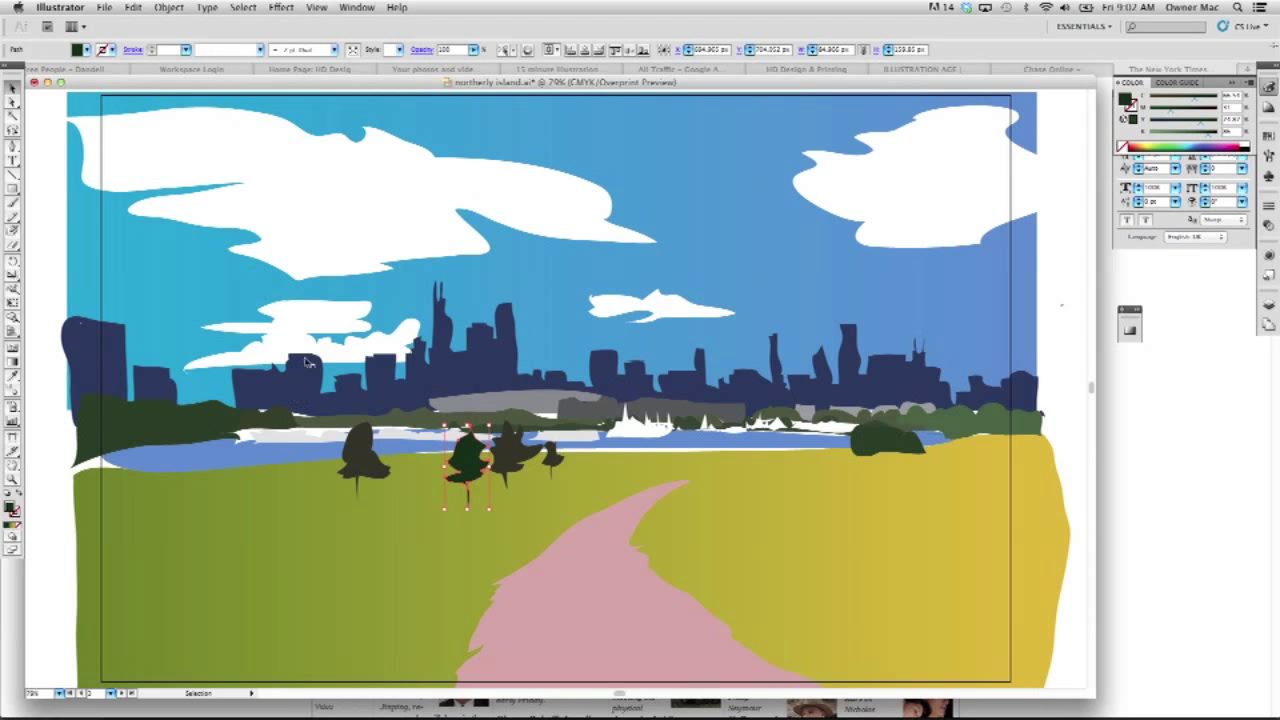
mouse_move(295, 435)
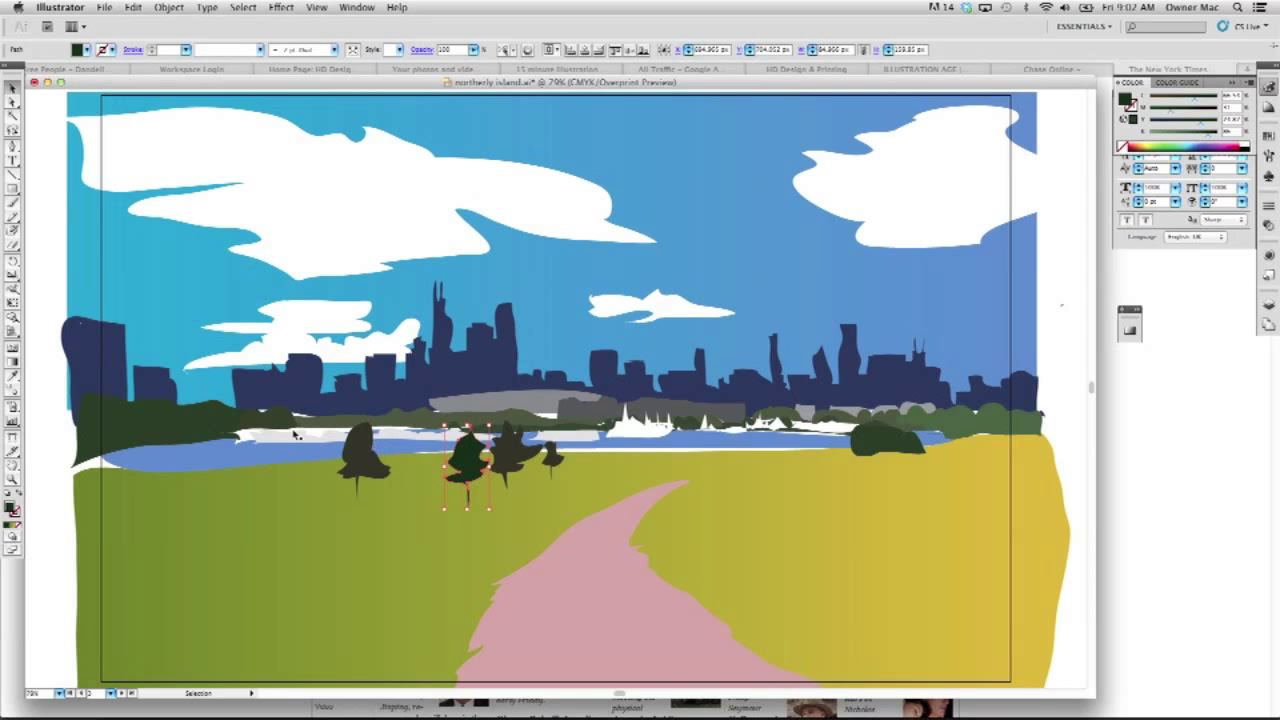
mouse_move(325, 432)
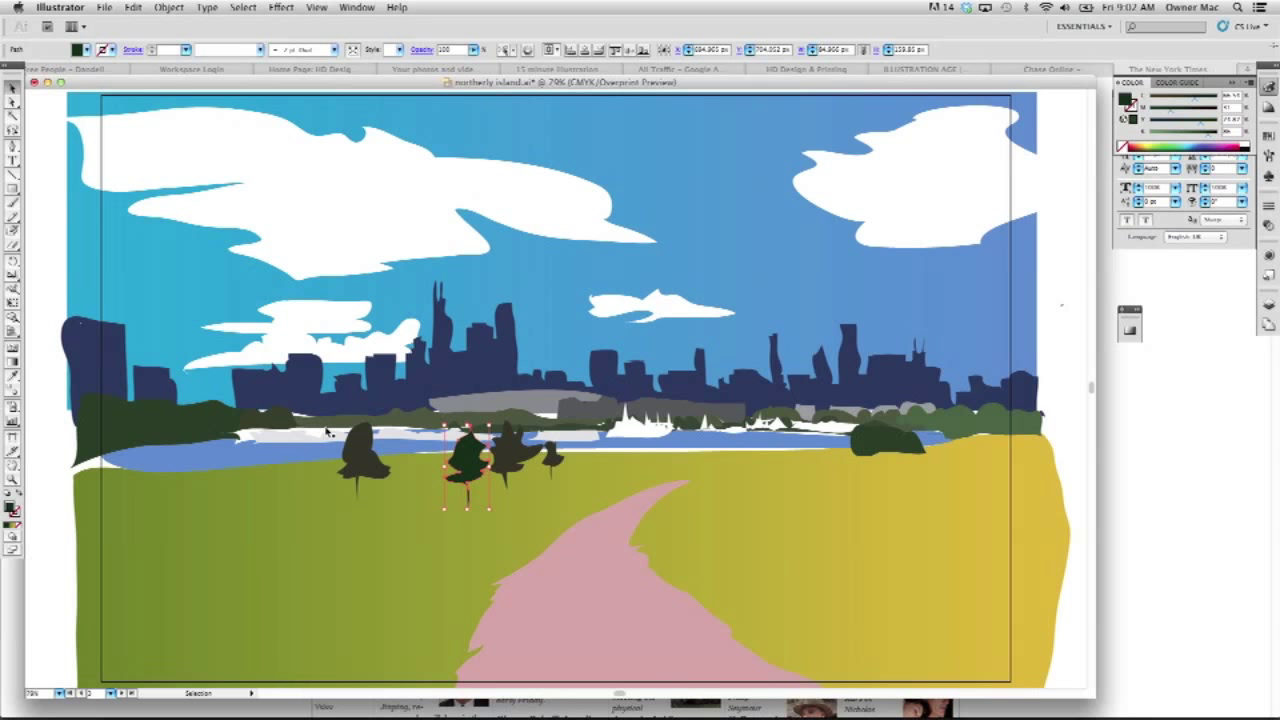
mouse_move(262, 438)
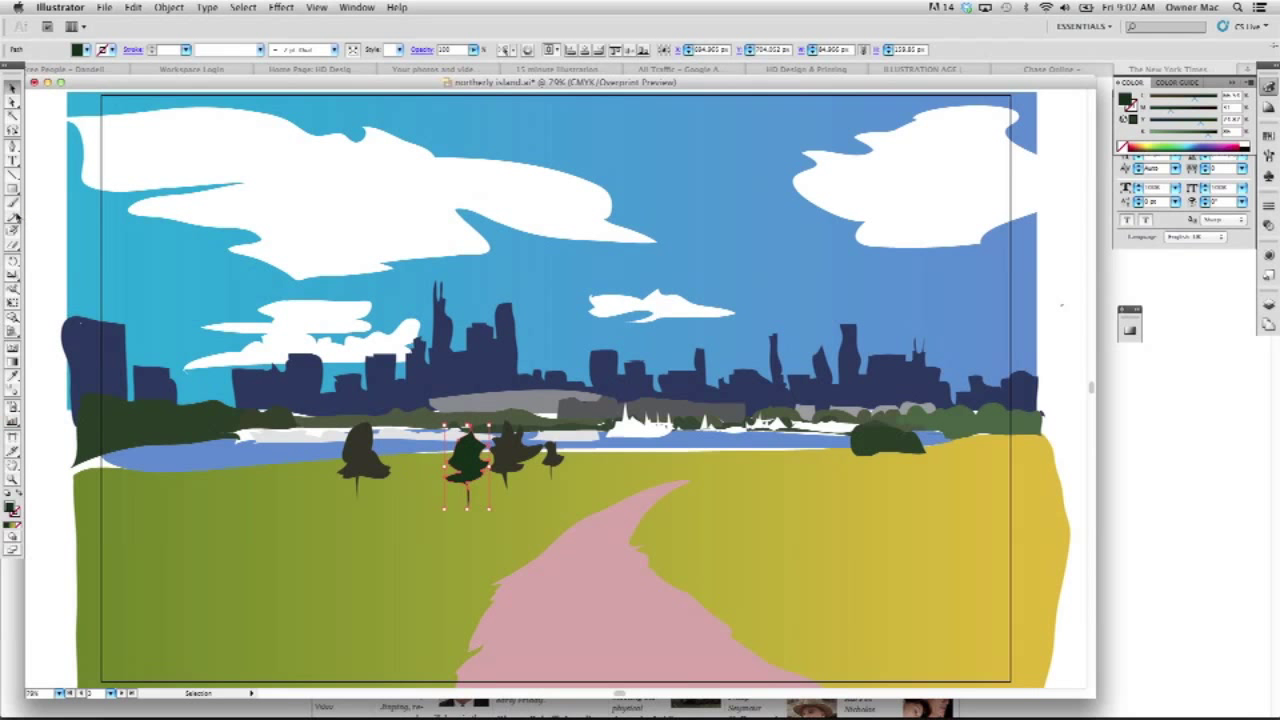
Lighten the middle tree's green fill, then select the white shoreline strip
left_click(13, 202)
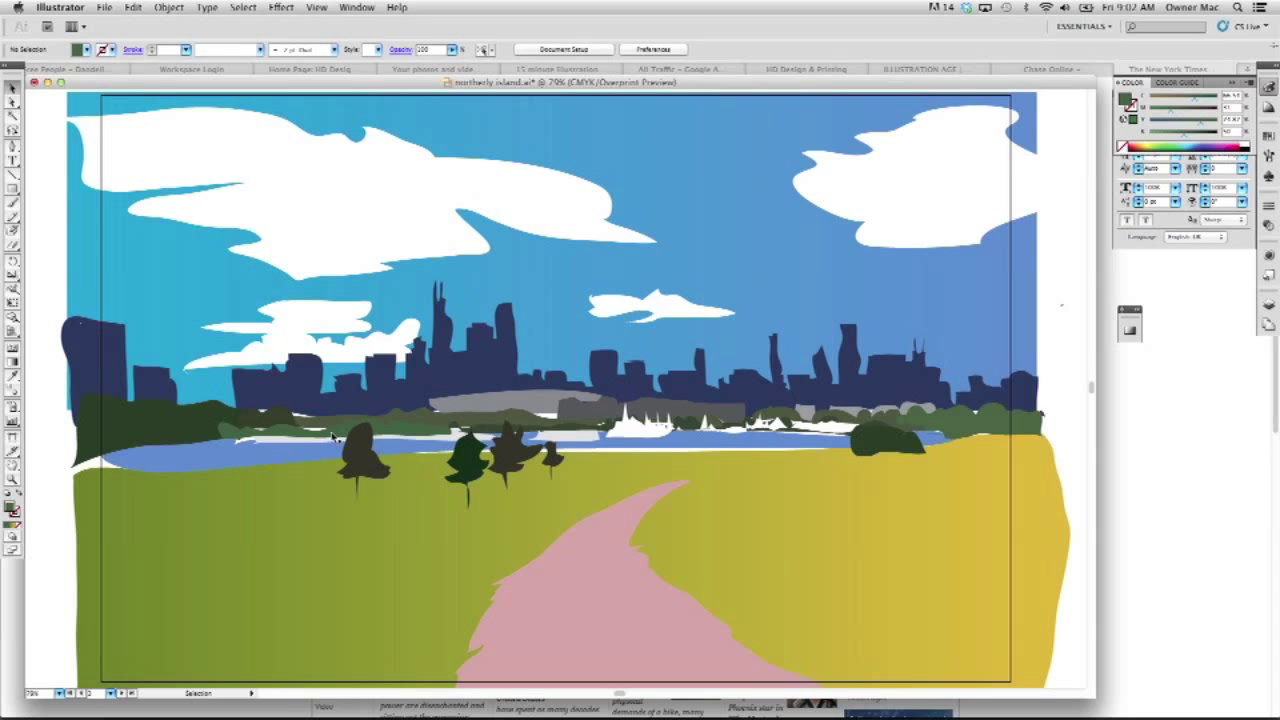
left_click(335, 428)
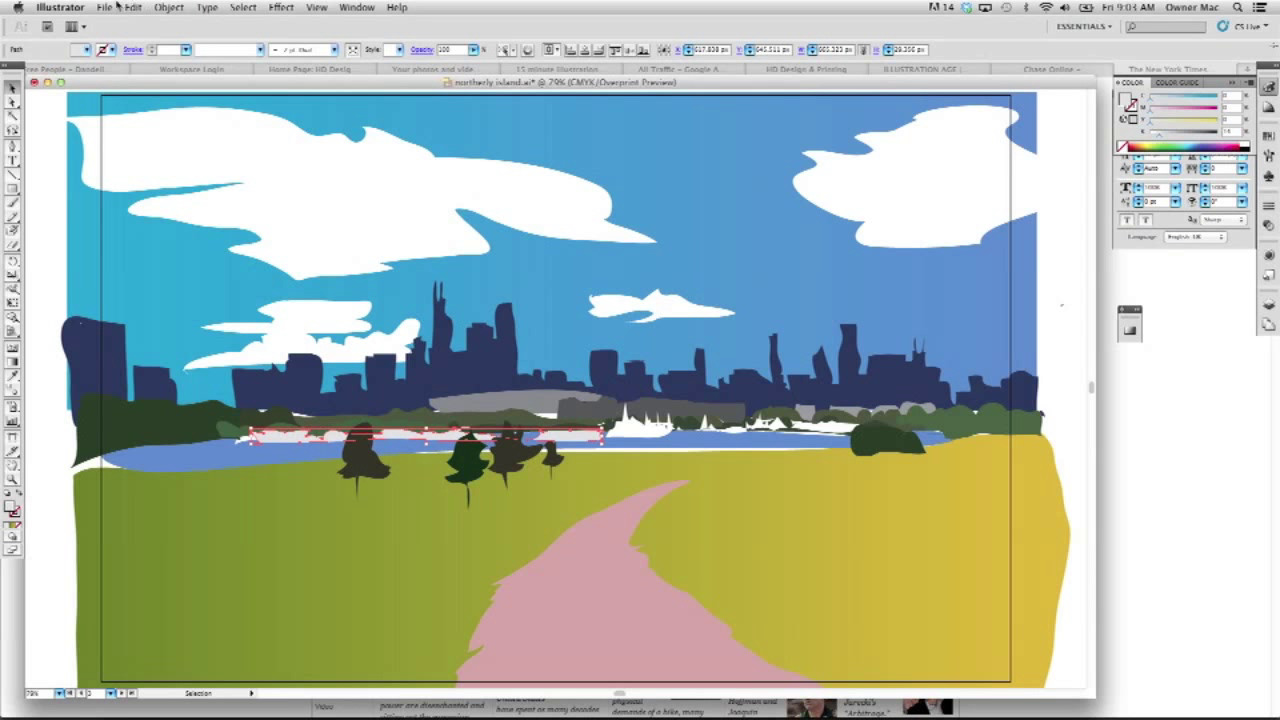
Open the File menu to save the landscape drawing
left_click(104, 7)
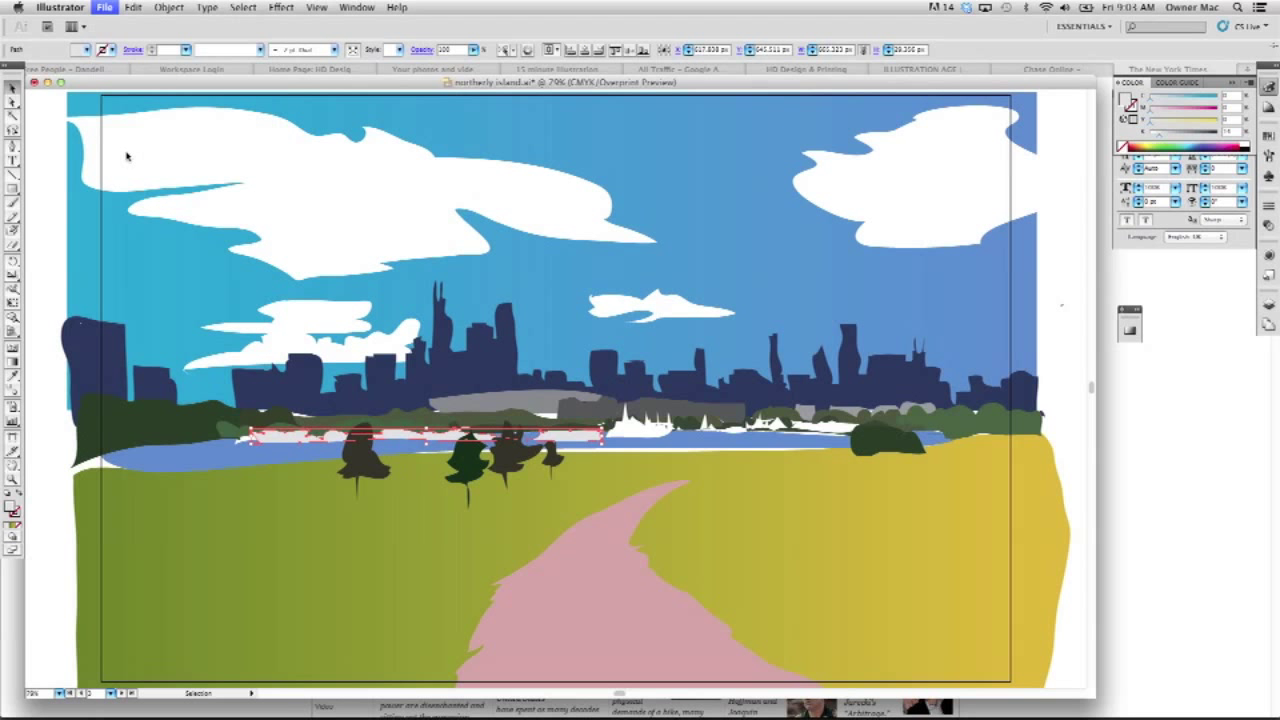